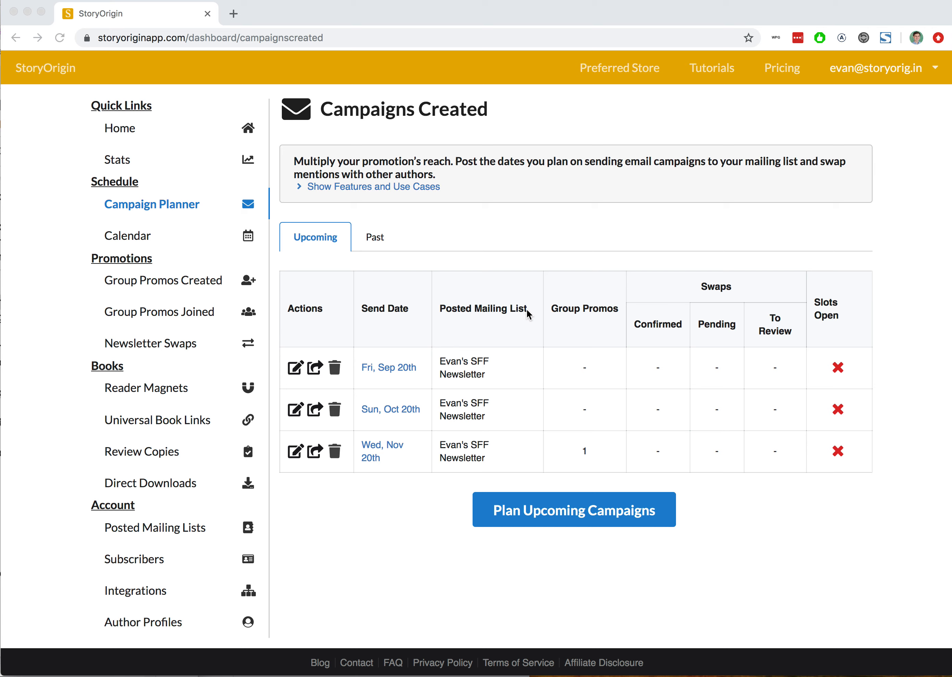
mouse_move(59, 500)
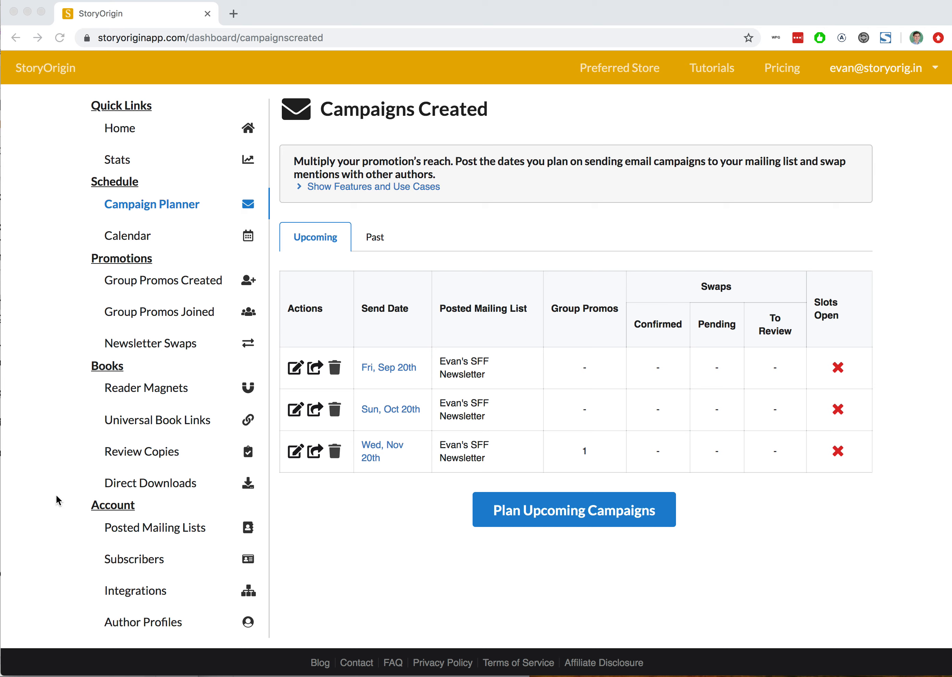
mouse_move(172, 203)
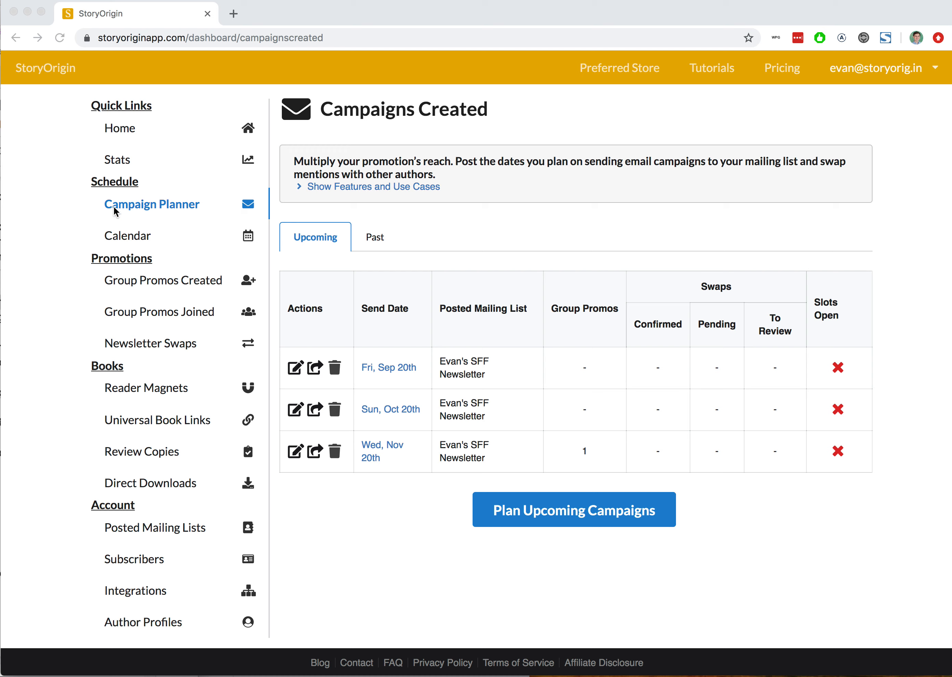
mouse_move(330, 213)
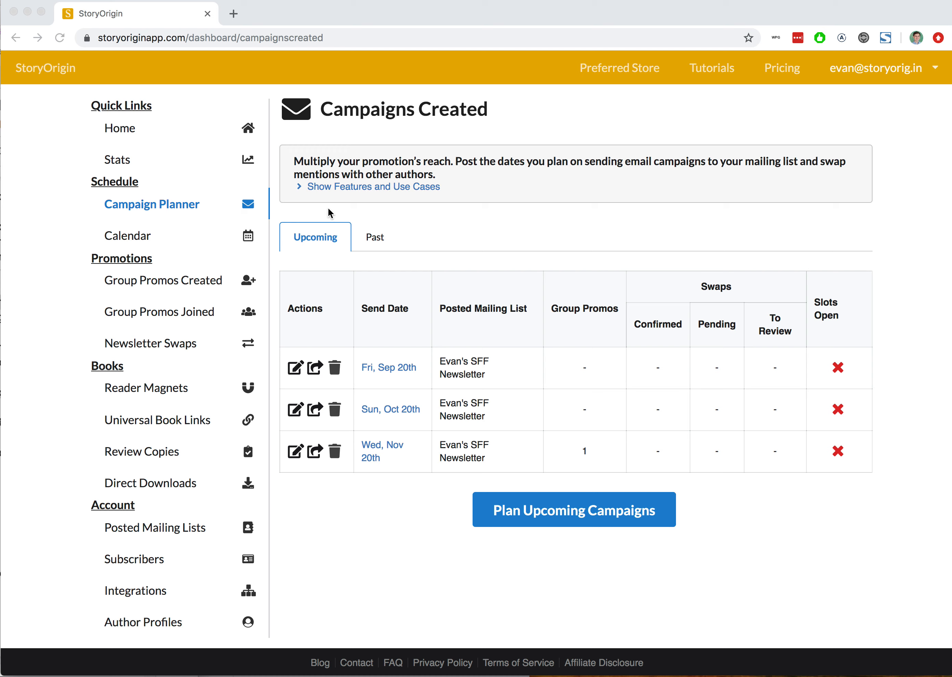
mouse_move(369, 358)
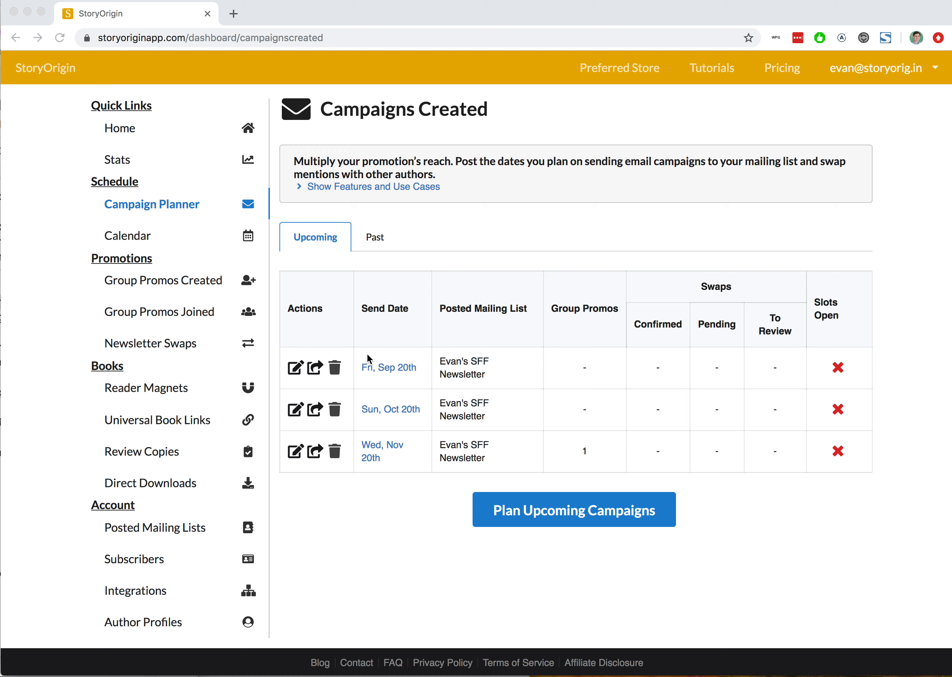
mouse_move(367, 378)
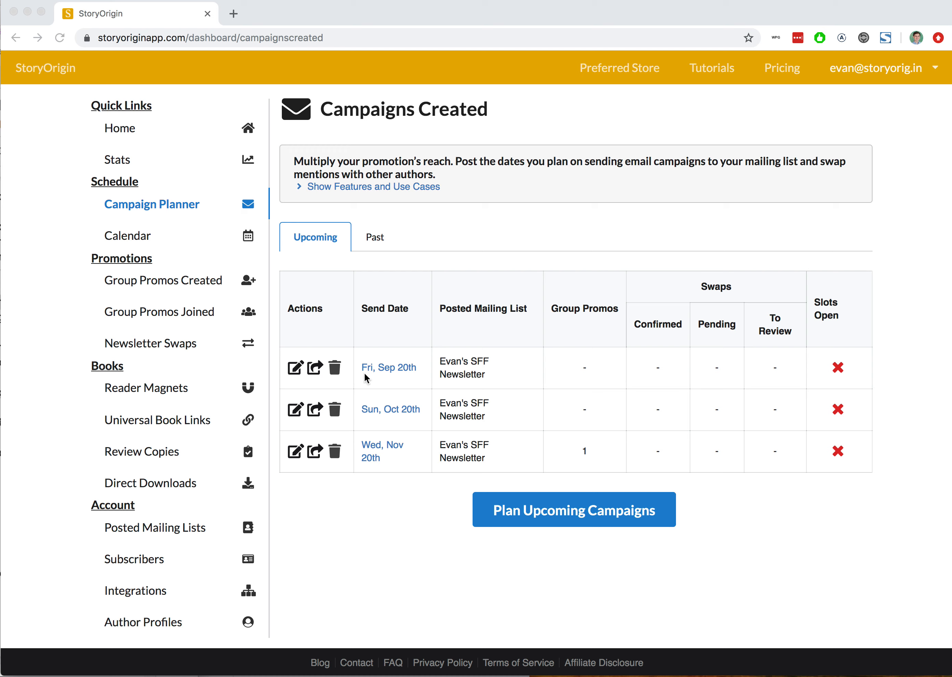
mouse_move(352, 404)
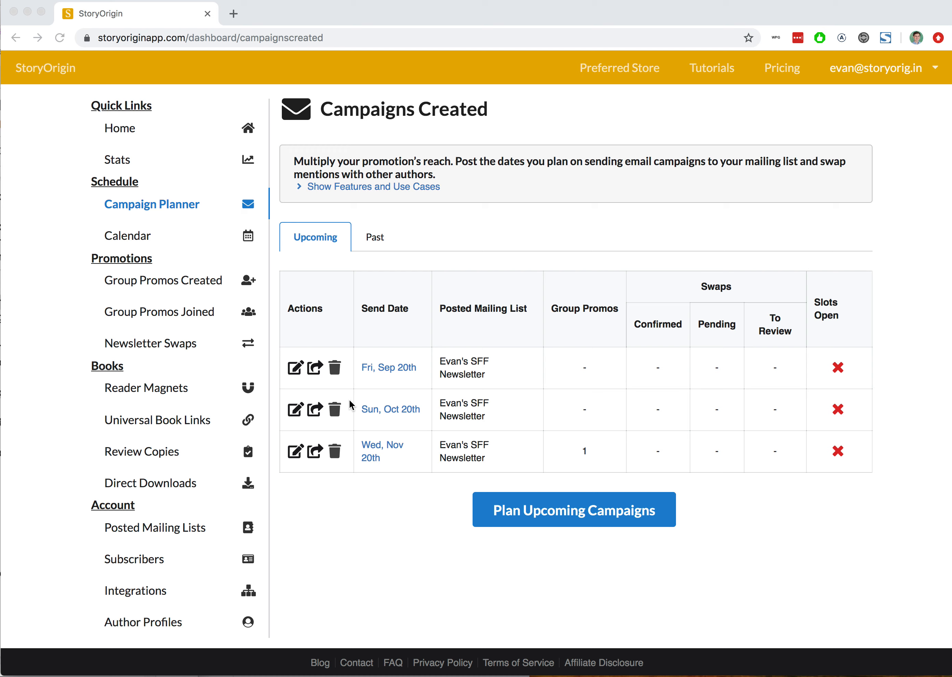
mouse_move(543, 517)
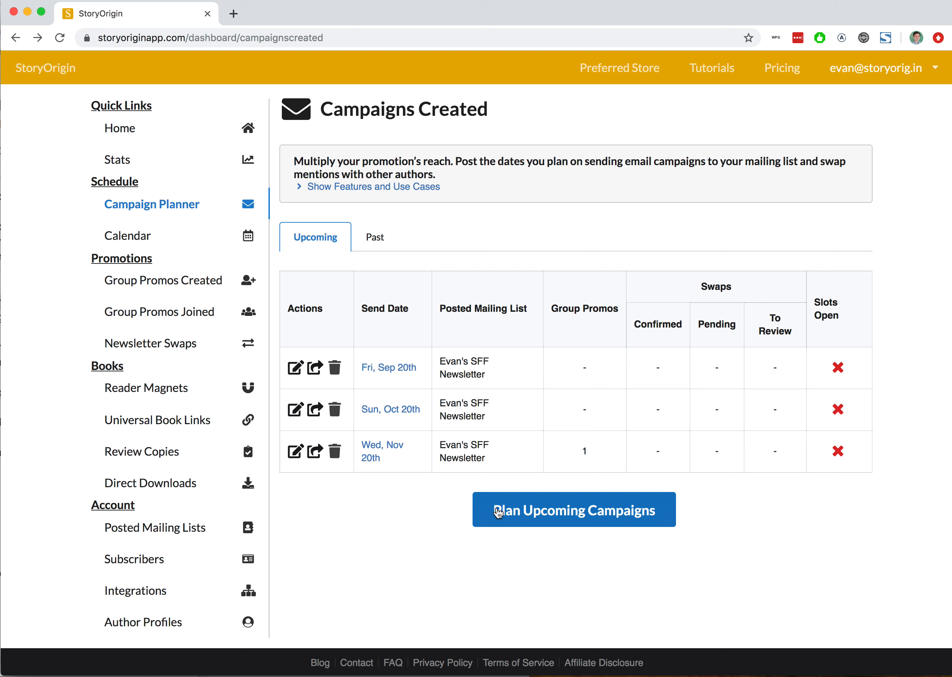
Browse the posted mailing lists and the new-campaign form, then return to planned campaigns without creating one
left_click(154, 527)
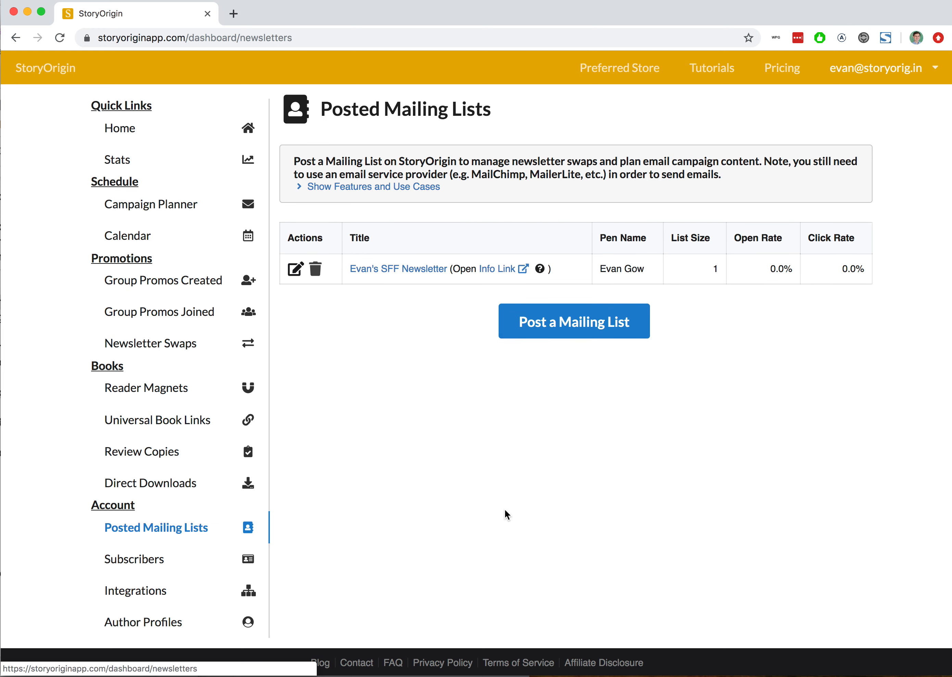
left_click(573, 320)
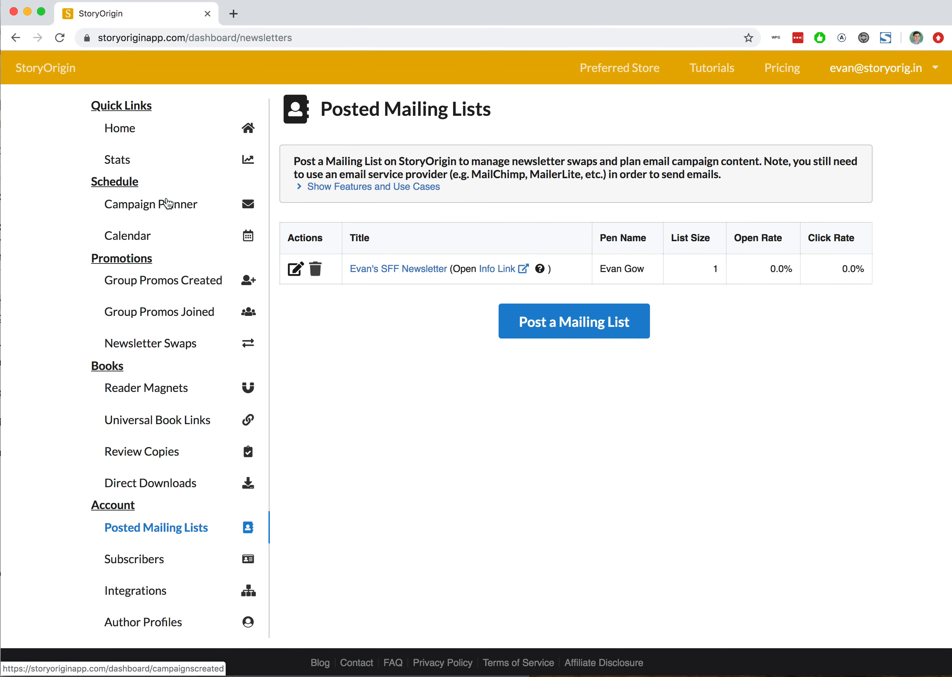
left_click(151, 204)
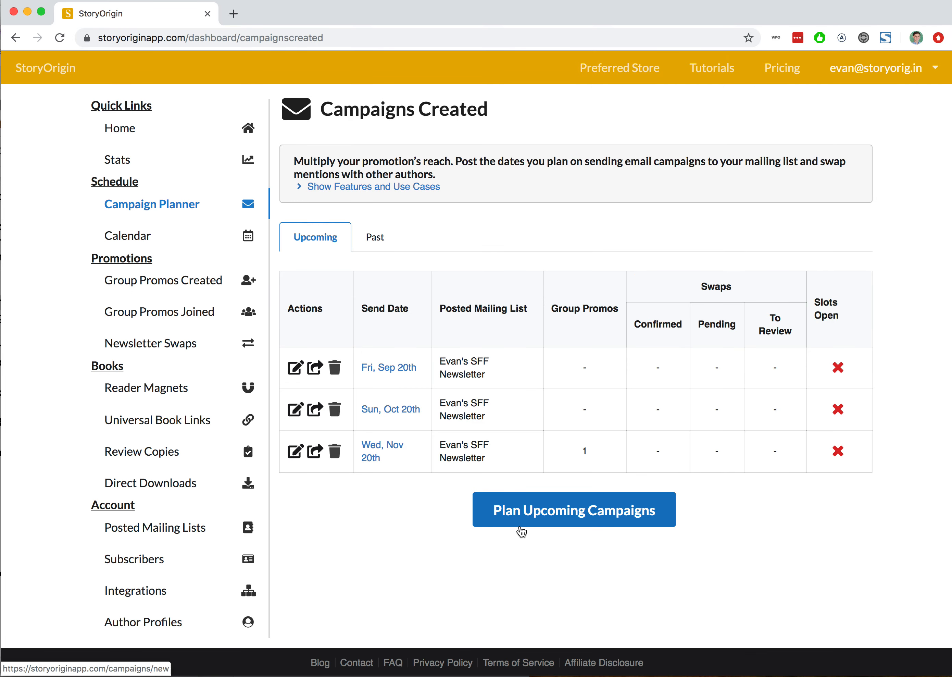
left_click(573, 509)
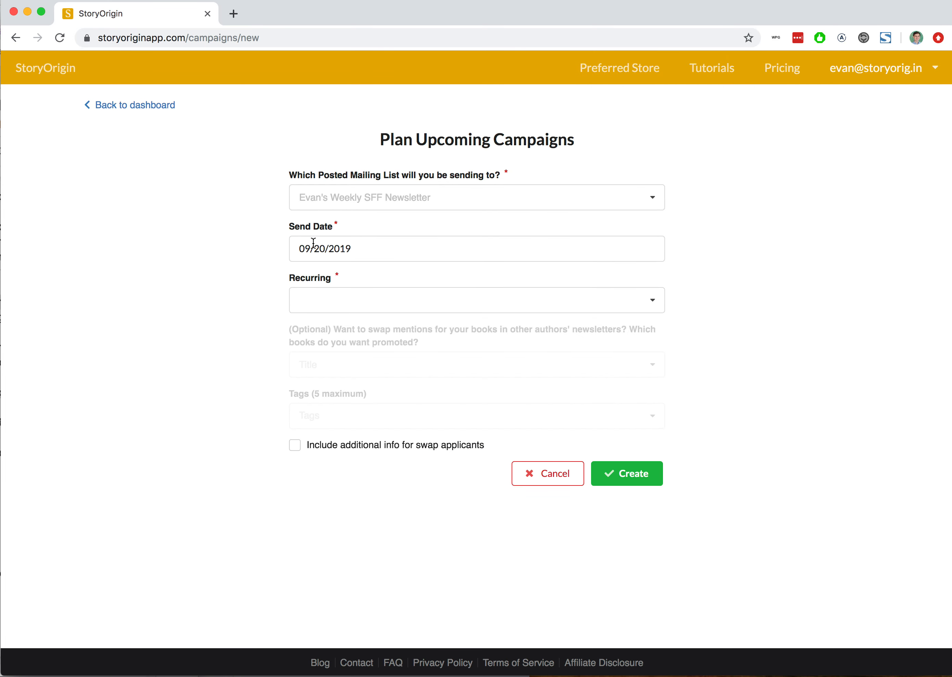
left_click(627, 473)
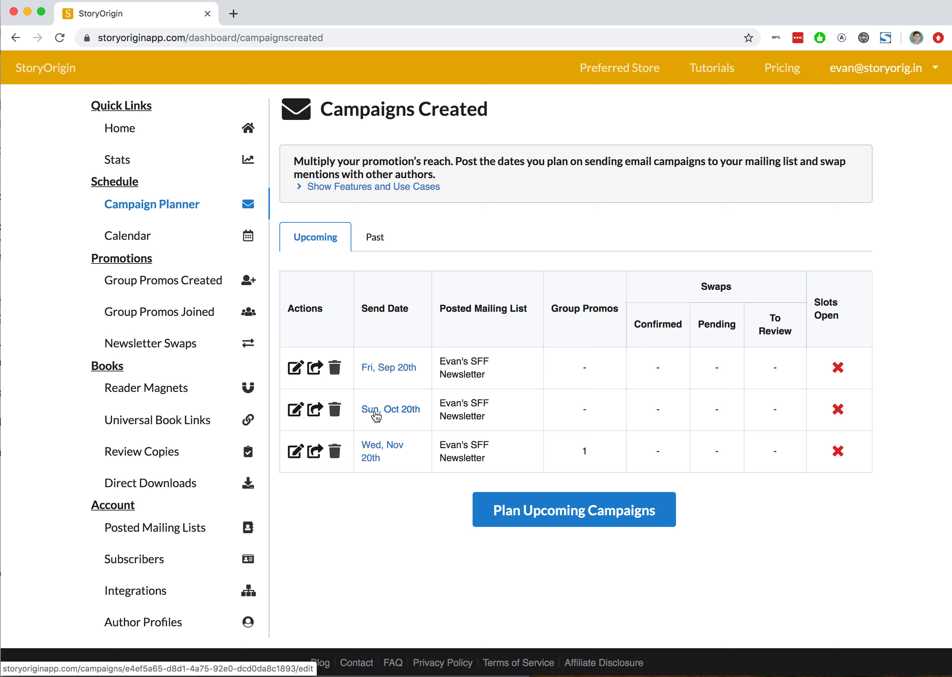
mouse_move(373, 453)
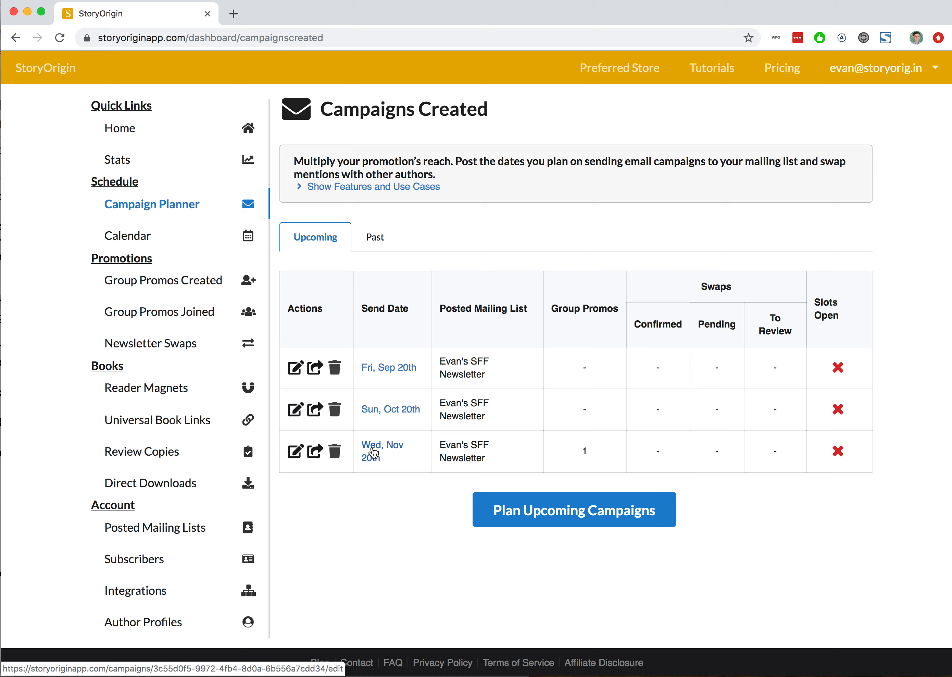
mouse_move(491, 425)
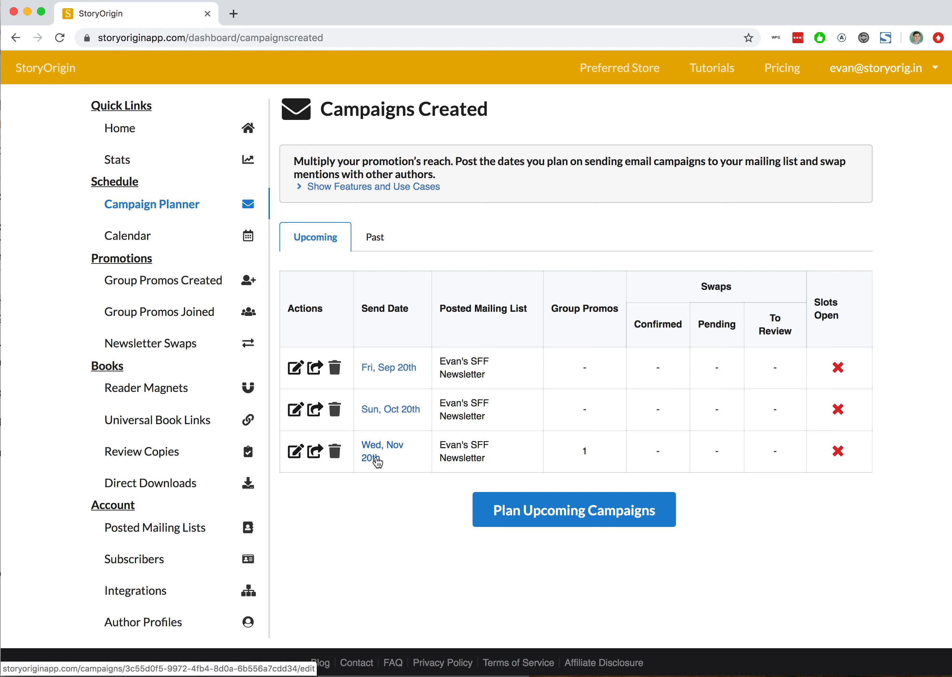
mouse_move(294, 452)
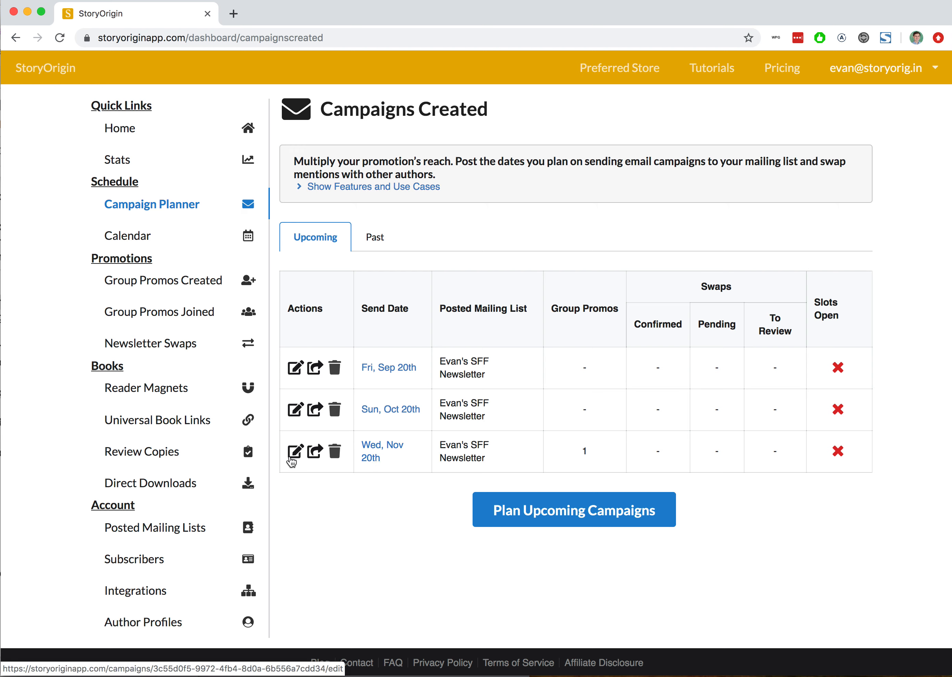
mouse_move(294, 458)
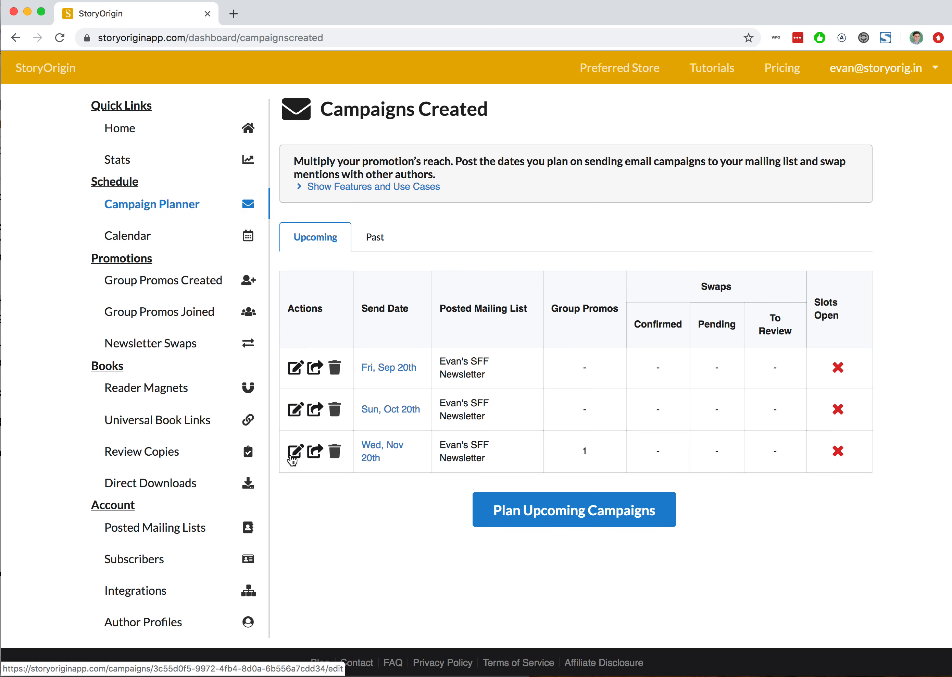
Create a swap opportunity on the Nov 20th campaign for Dracula Bleh! (Reader Magnet)
left_click(295, 450)
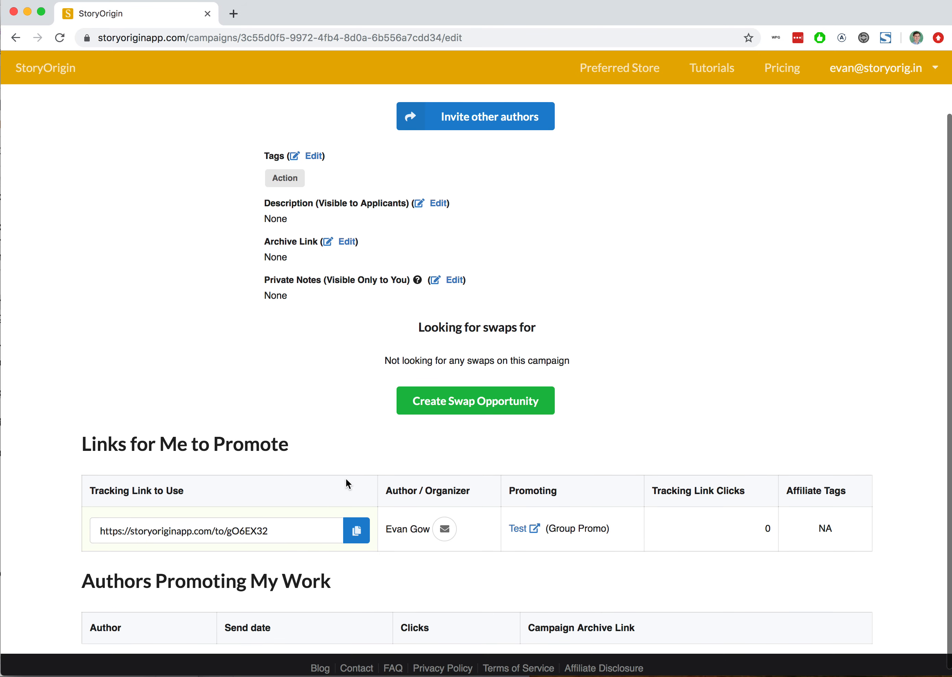
mouse_move(247, 479)
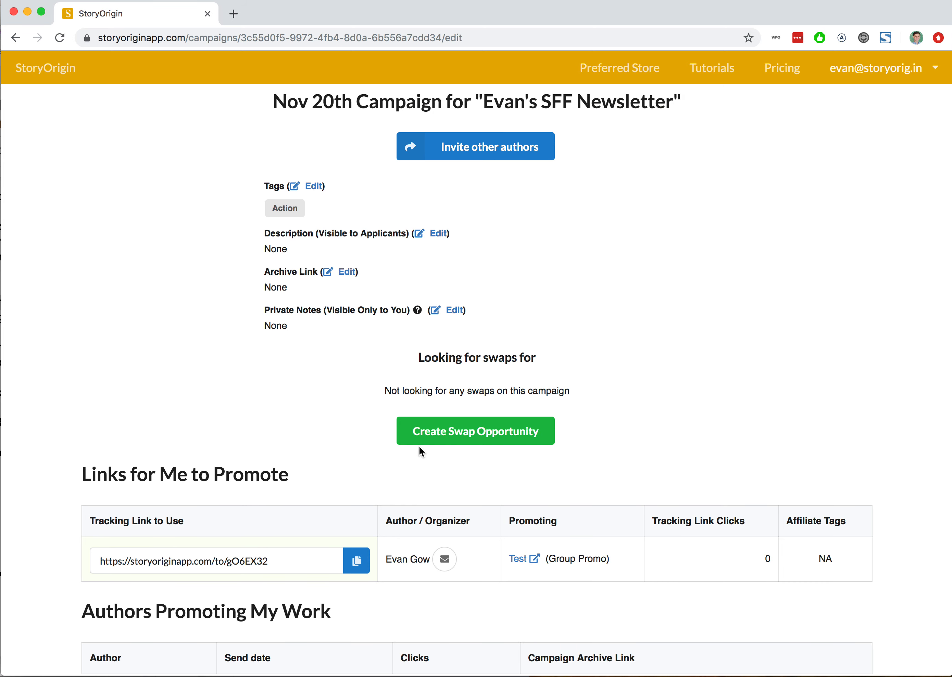
mouse_move(476, 430)
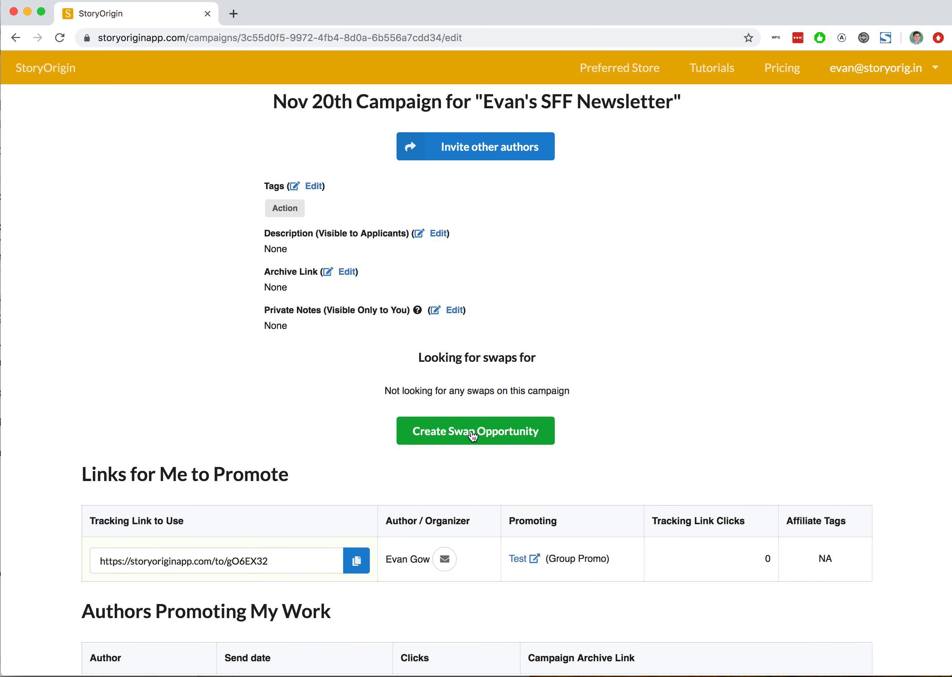
left_click(475, 431)
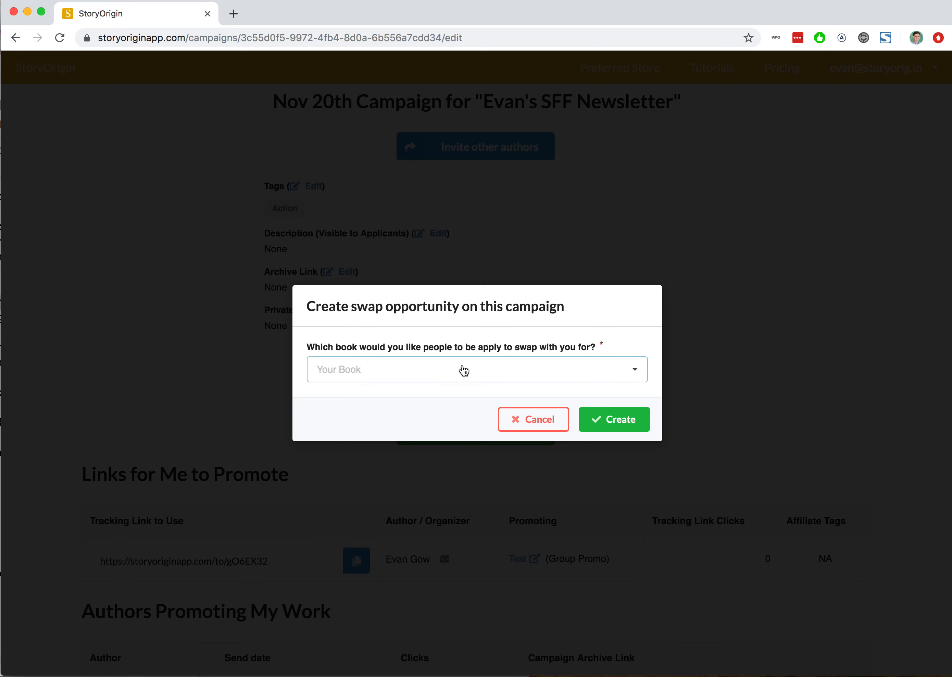
left_click(477, 369)
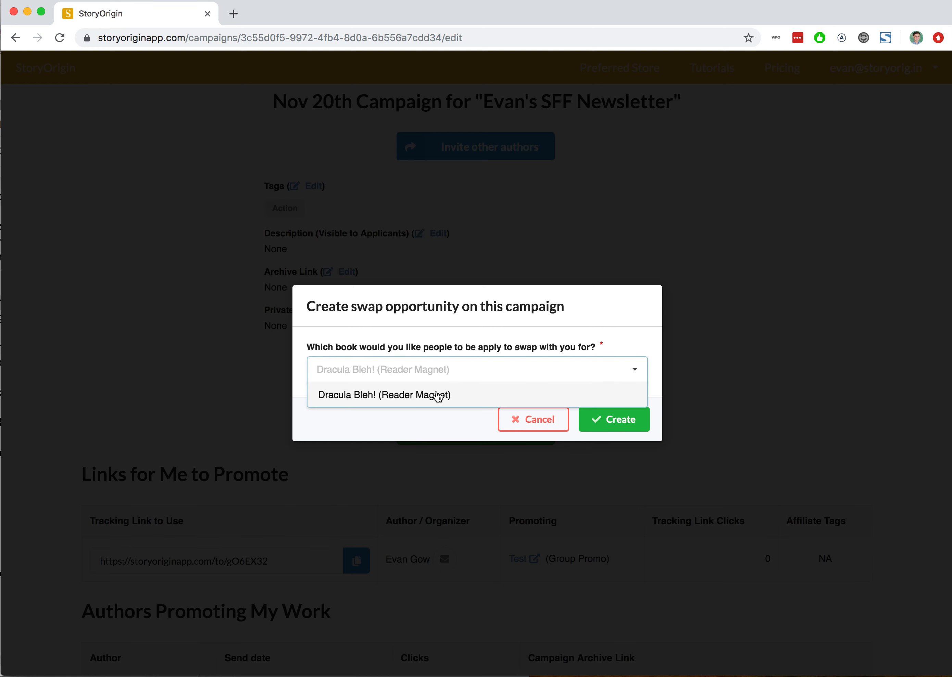
left_click(383, 394)
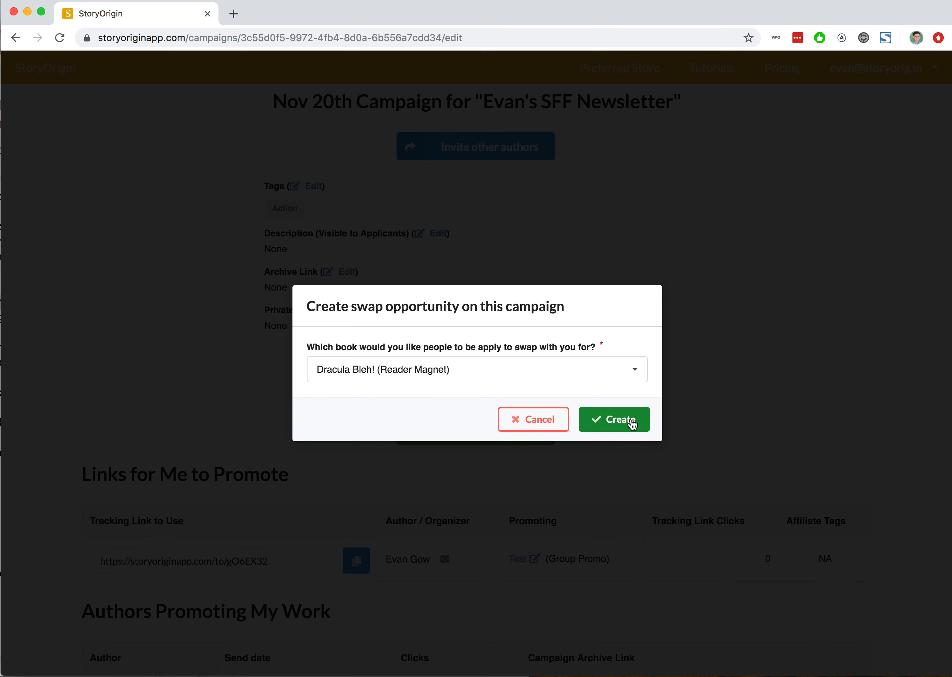
left_click(613, 419)
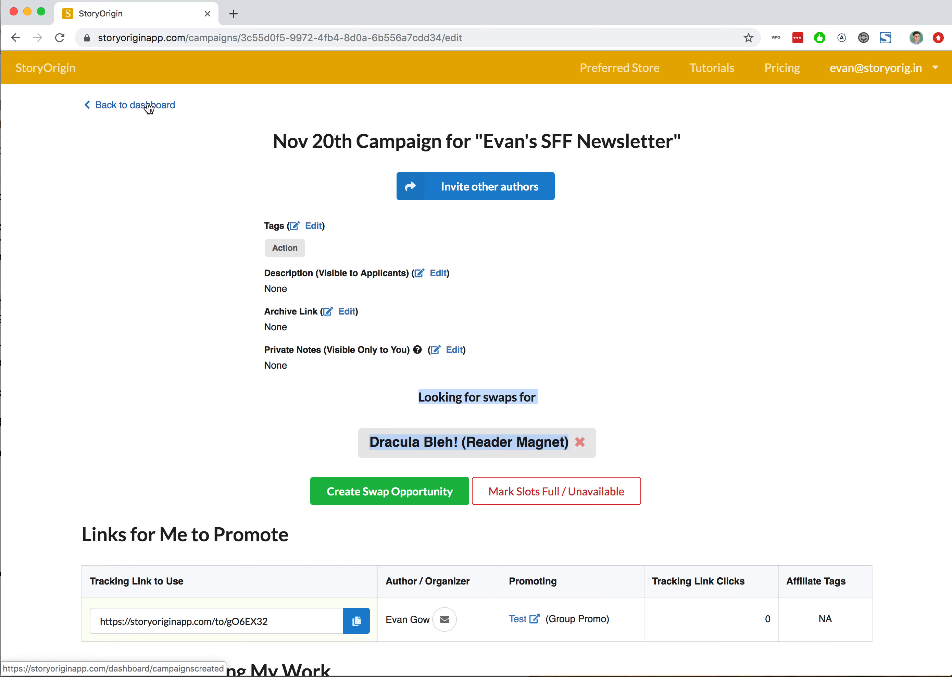
Filter Newsletter Swaps to campaigns sending on or after 11/20/2019 and scroll to Evan's SFF Newsletter
left_click(134, 105)
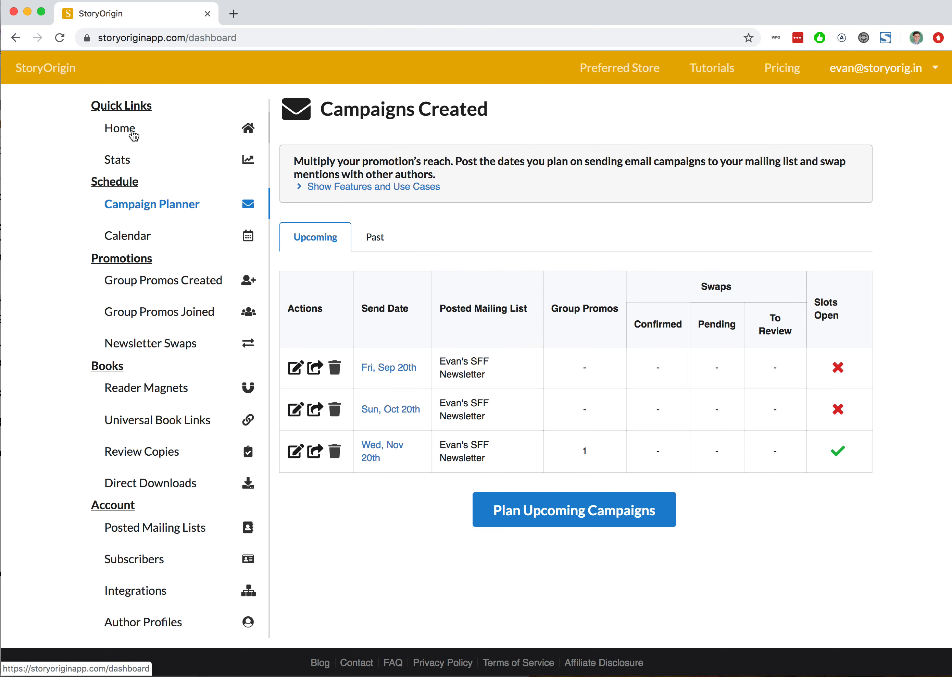
left_click(120, 128)
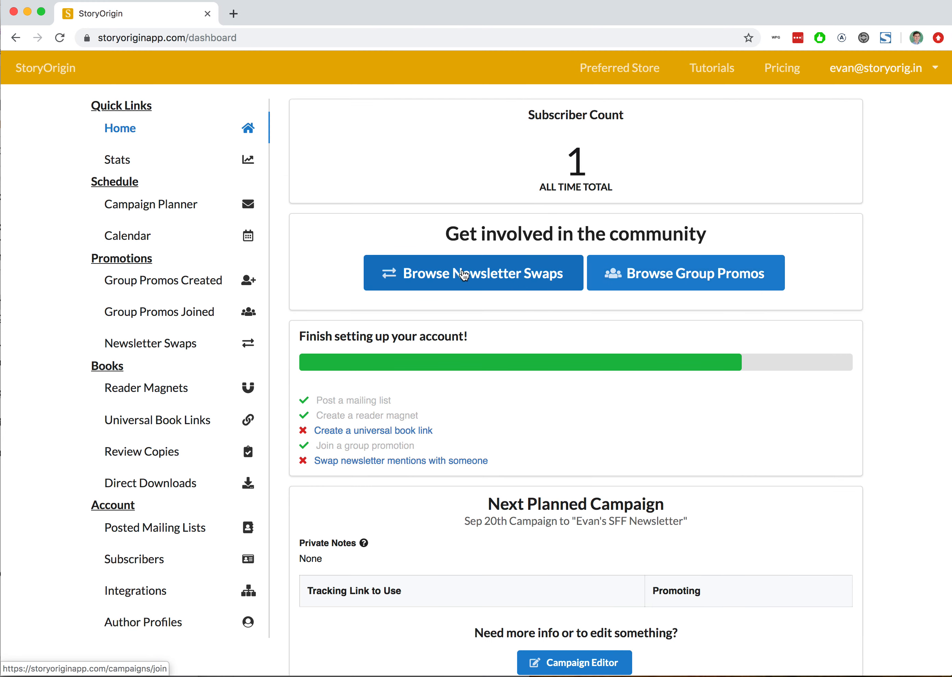
left_click(473, 273)
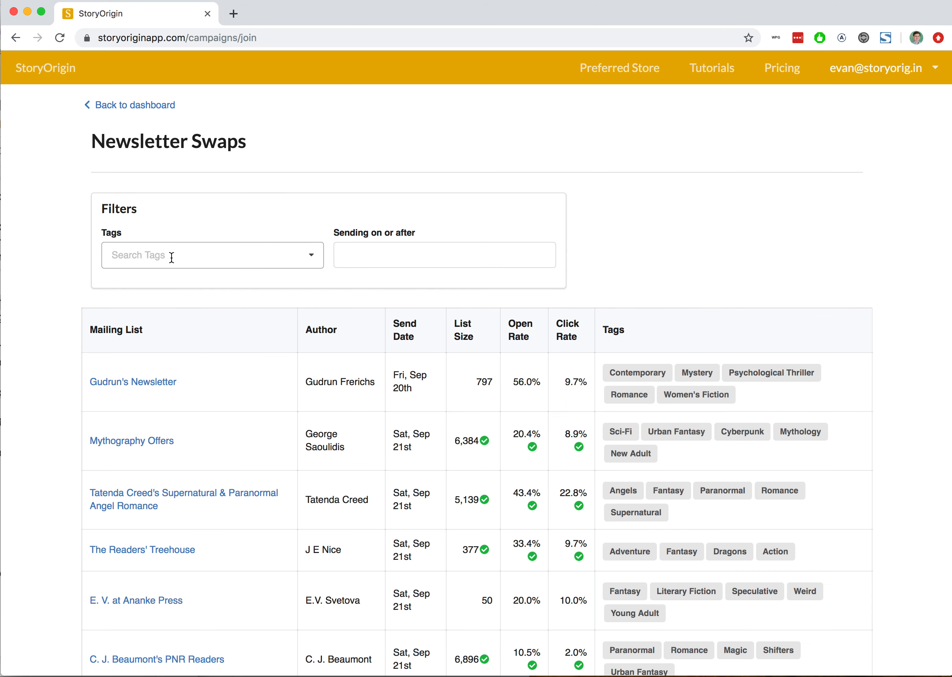
left_click(444, 254)
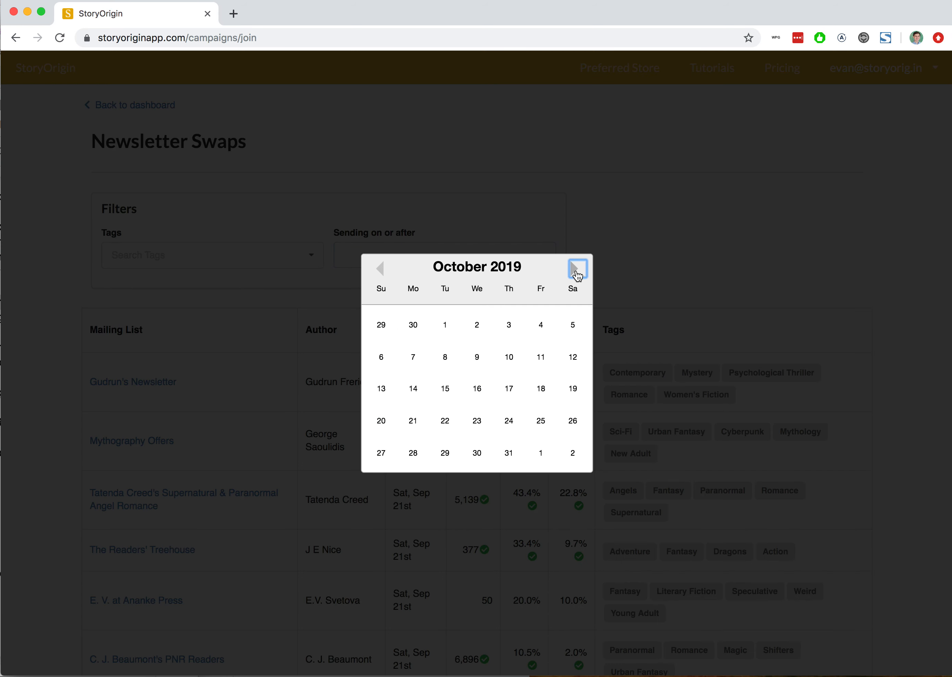
left_click(576, 268)
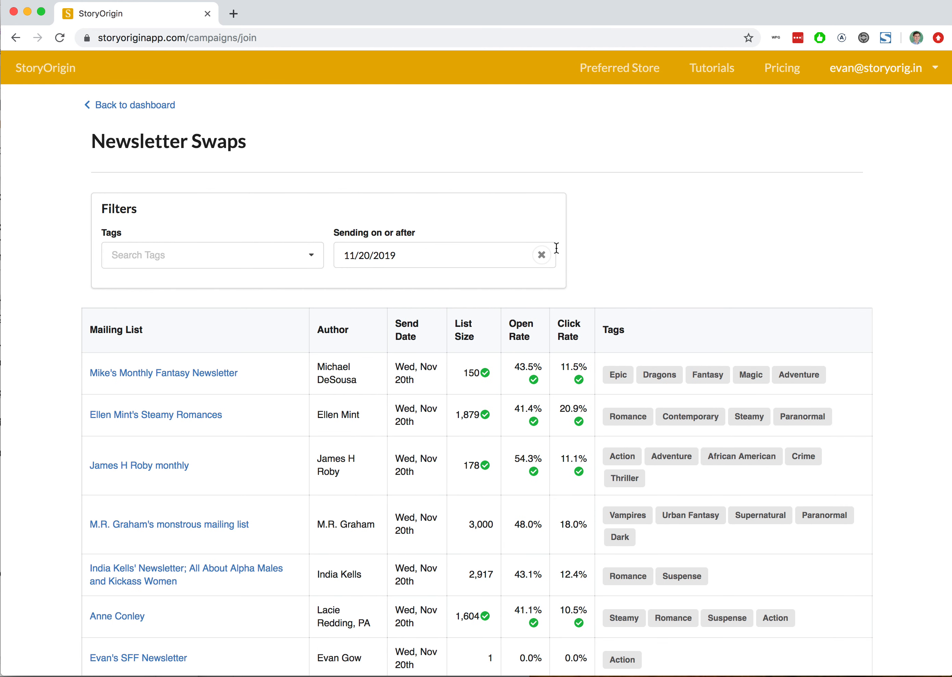
scroll("down", 3)
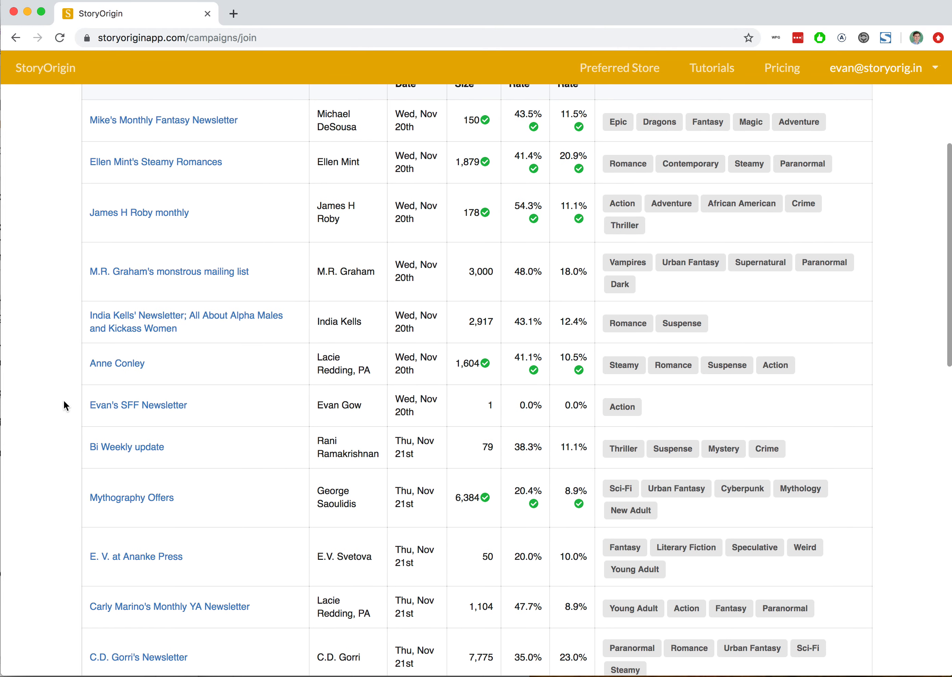
mouse_move(540, 391)
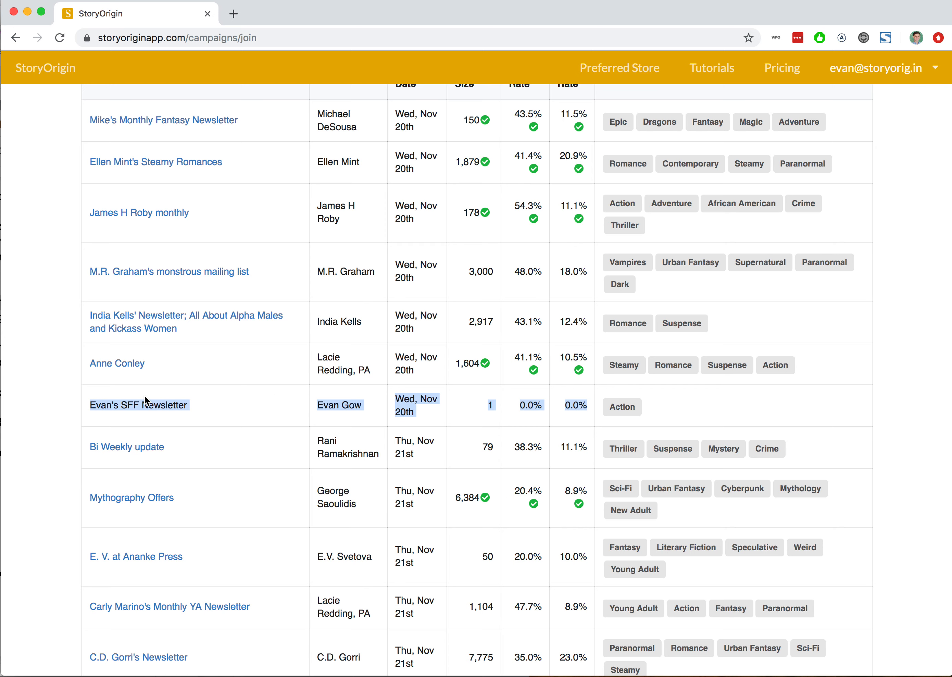
mouse_move(304, 410)
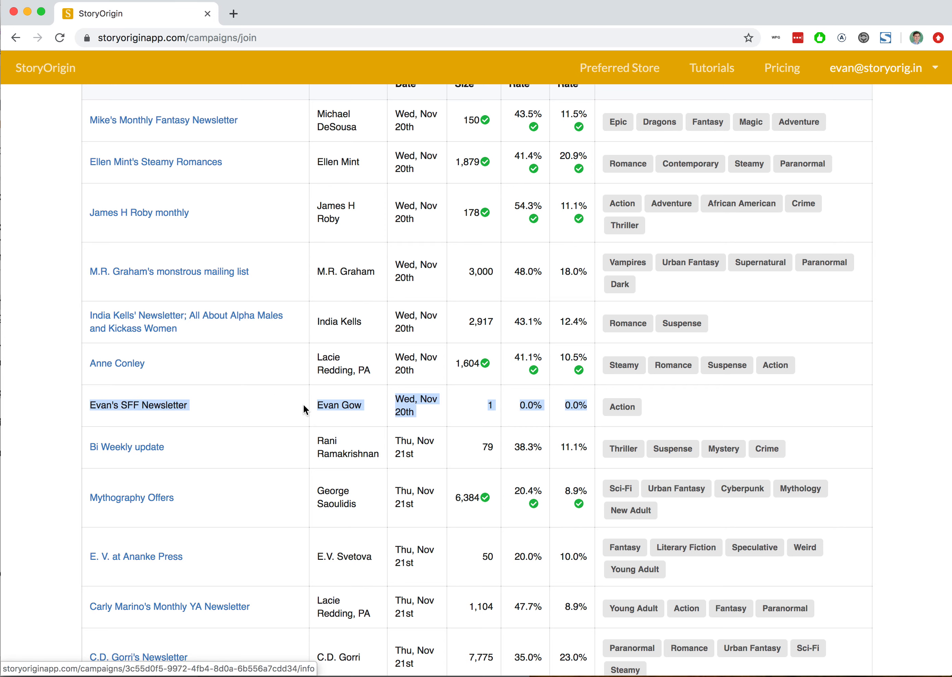
Open Evan's SFF Newsletter Nov 20th campaign page showing its Dracula swap offer
left_click(140, 405)
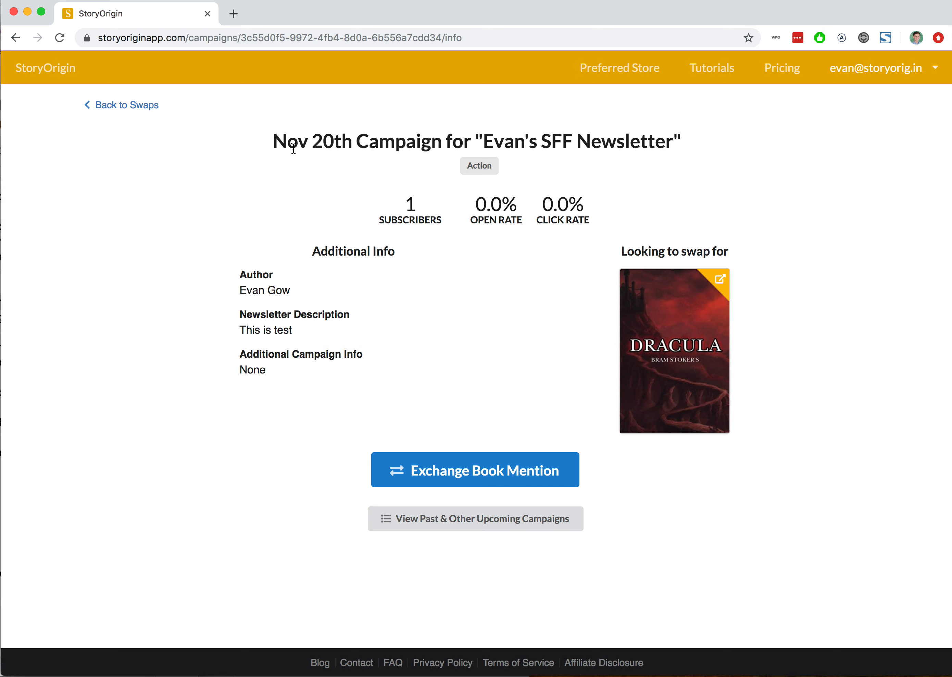
left_click_drag(273, 142, 604, 141)
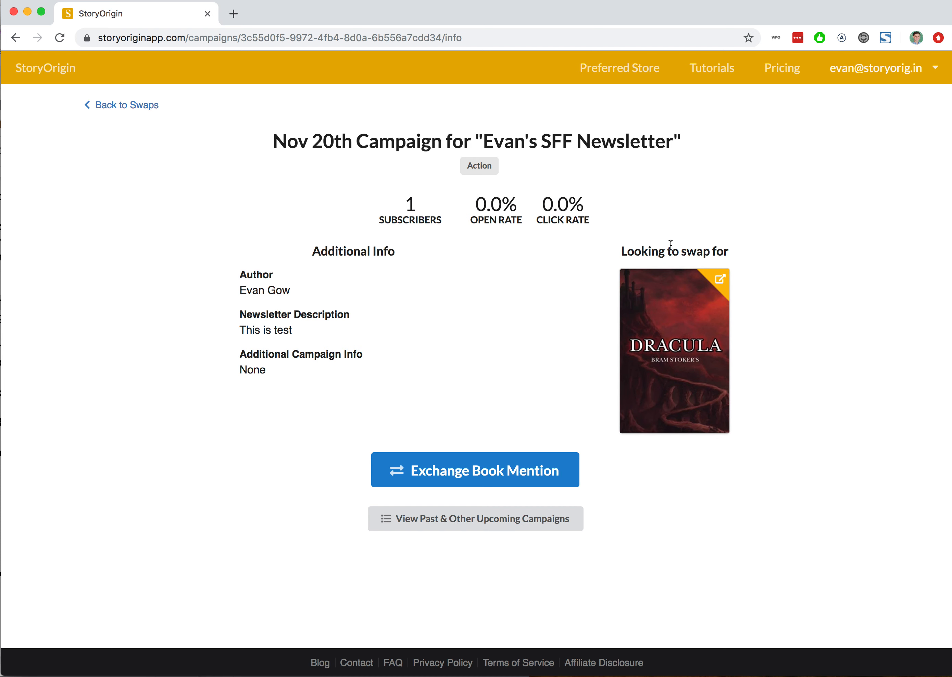
mouse_move(677, 266)
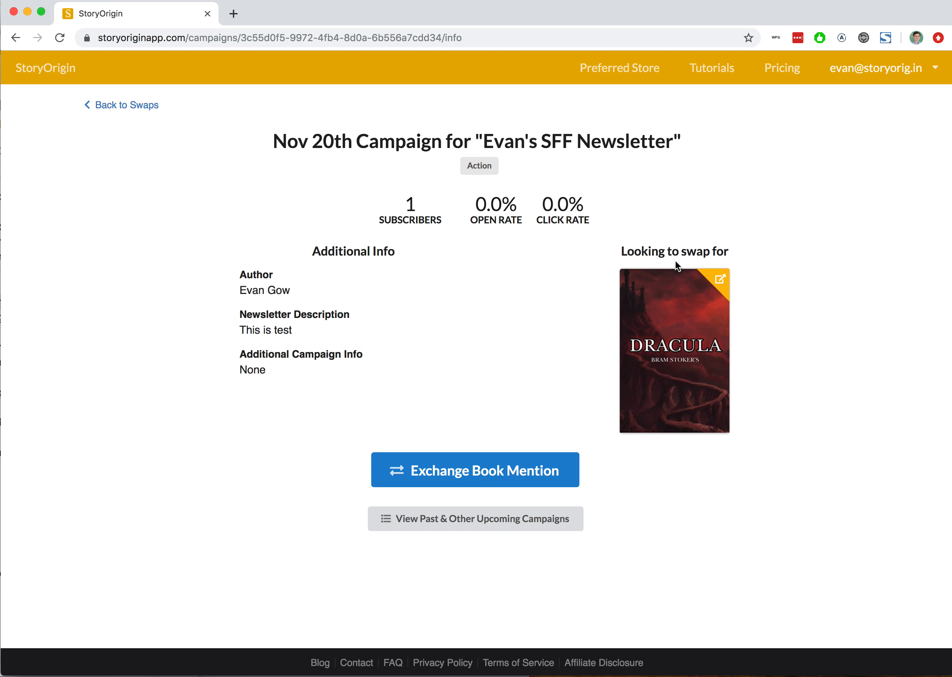
mouse_move(409, 469)
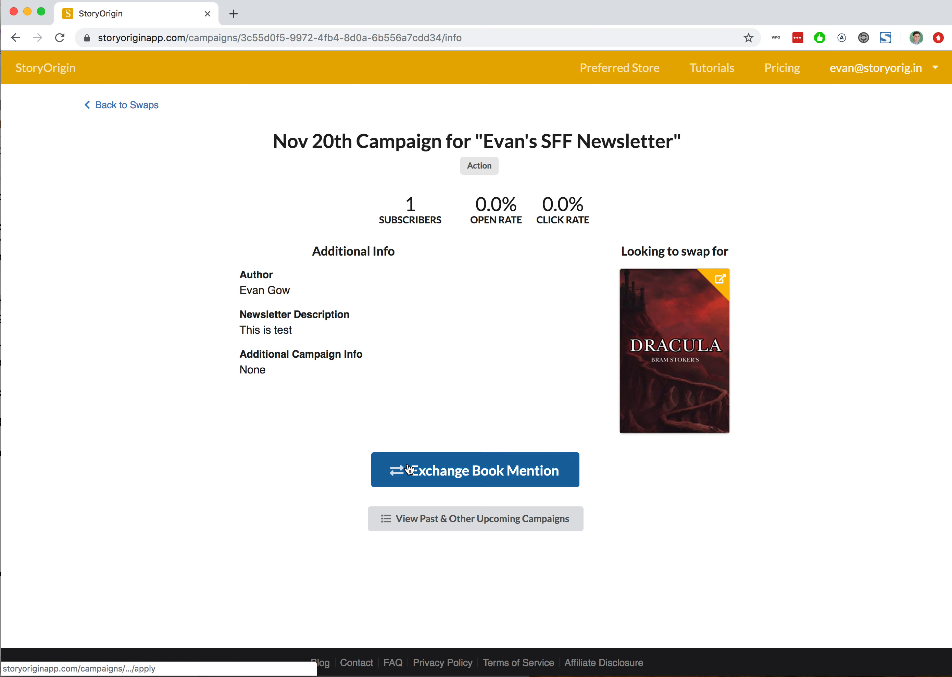
Start a book mention swap with Dracula Bleh! as both the mentioned and promoted book
left_click(474, 469)
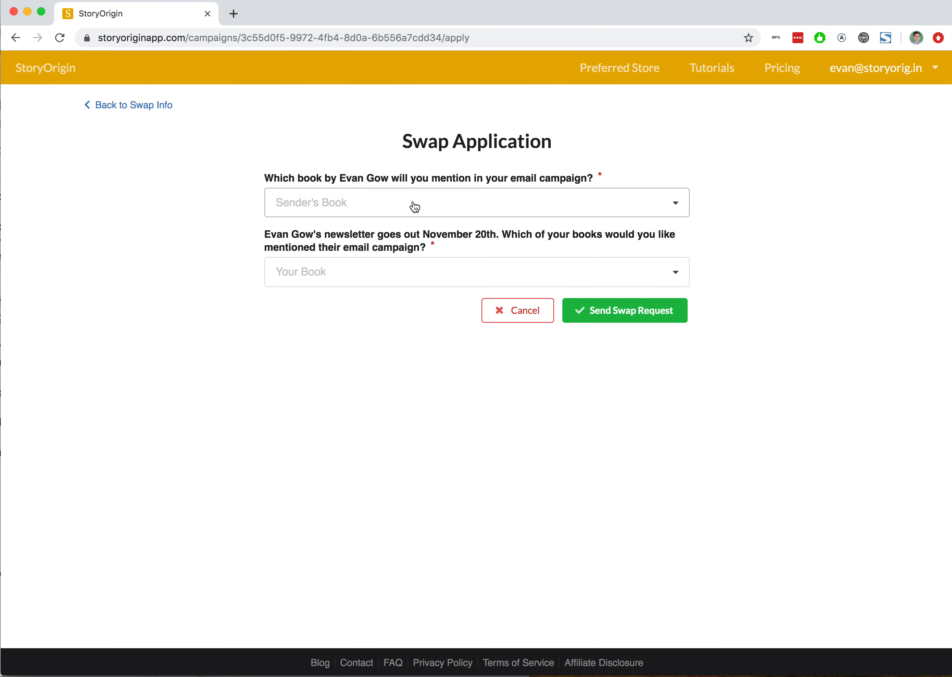
left_click(476, 202)
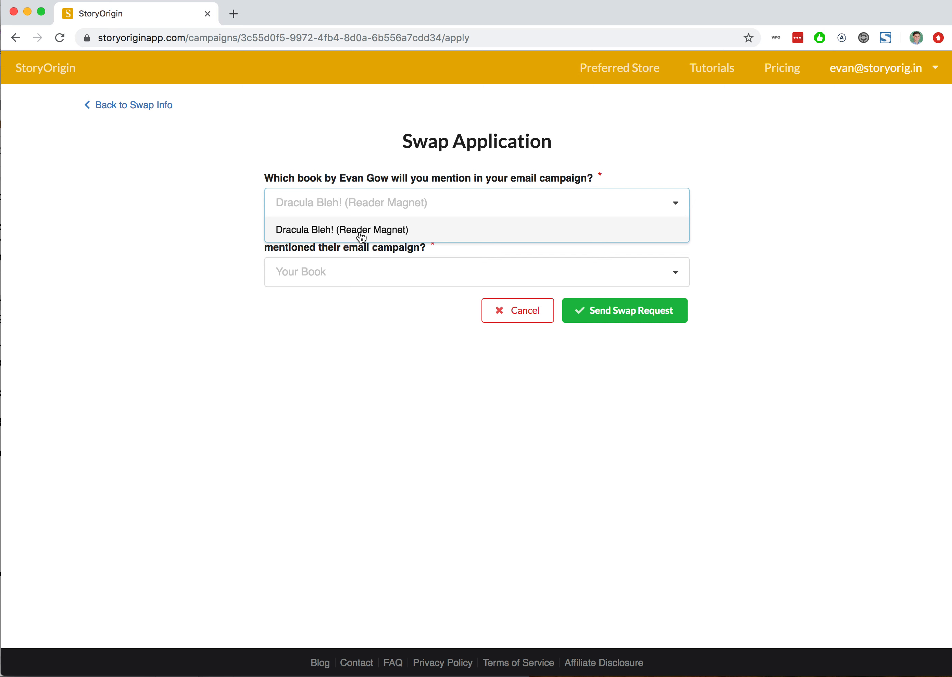
left_click(341, 229)
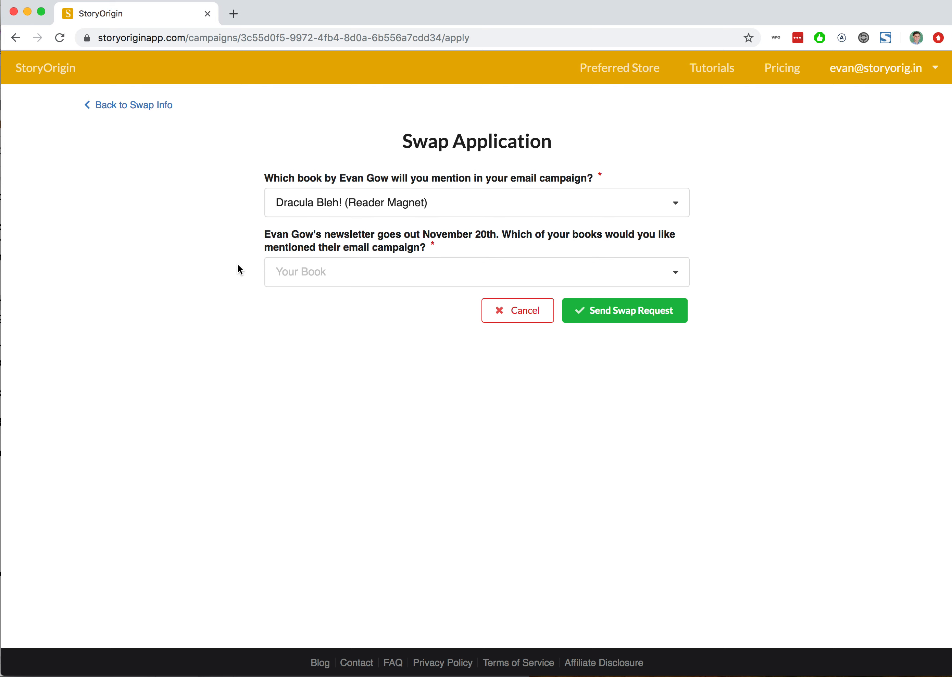
left_click(476, 271)
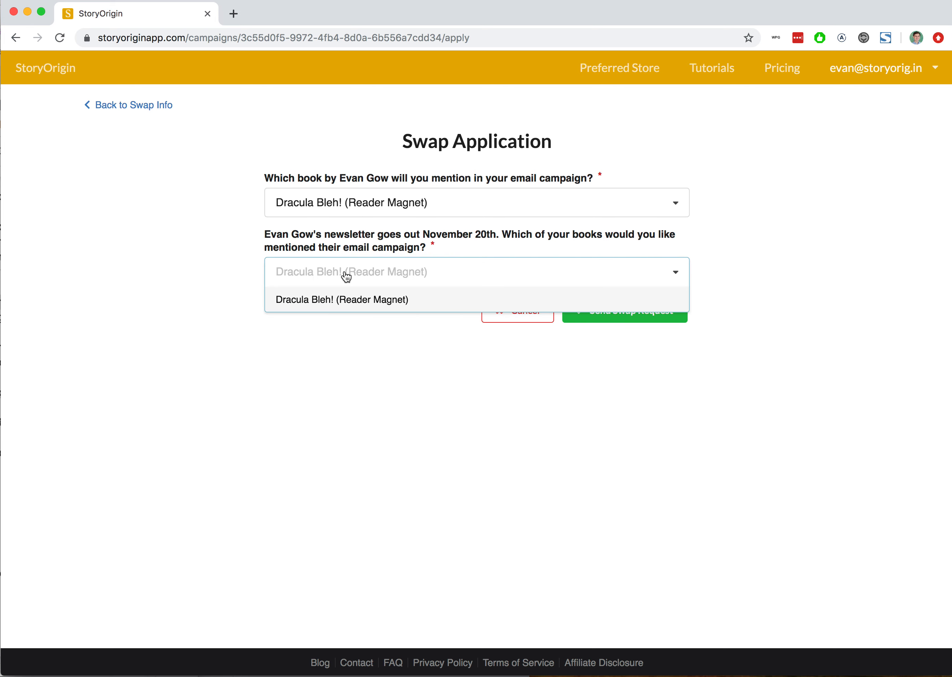
left_click(341, 300)
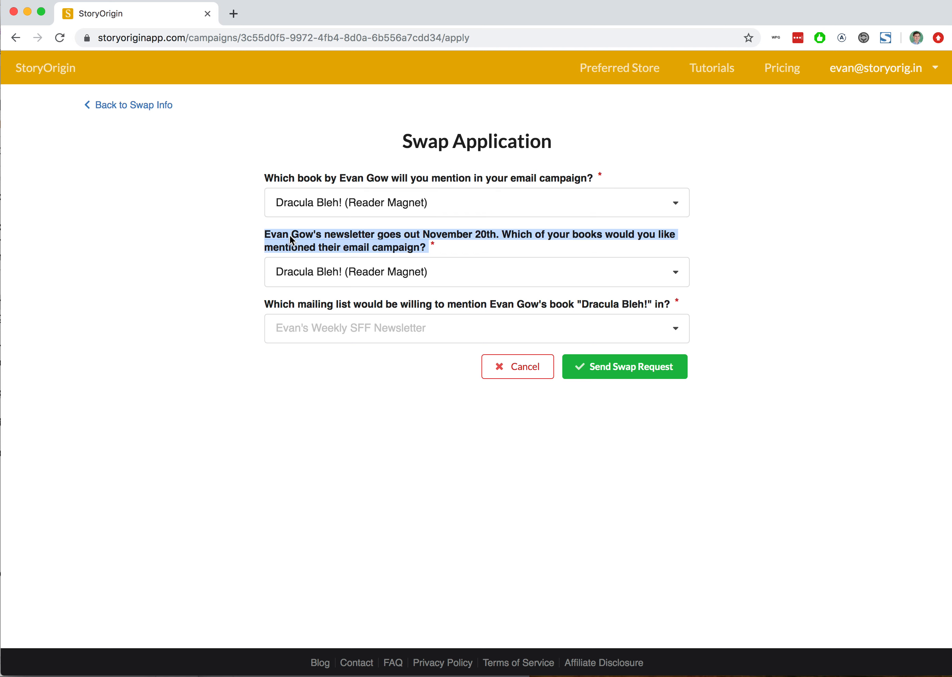
mouse_move(227, 283)
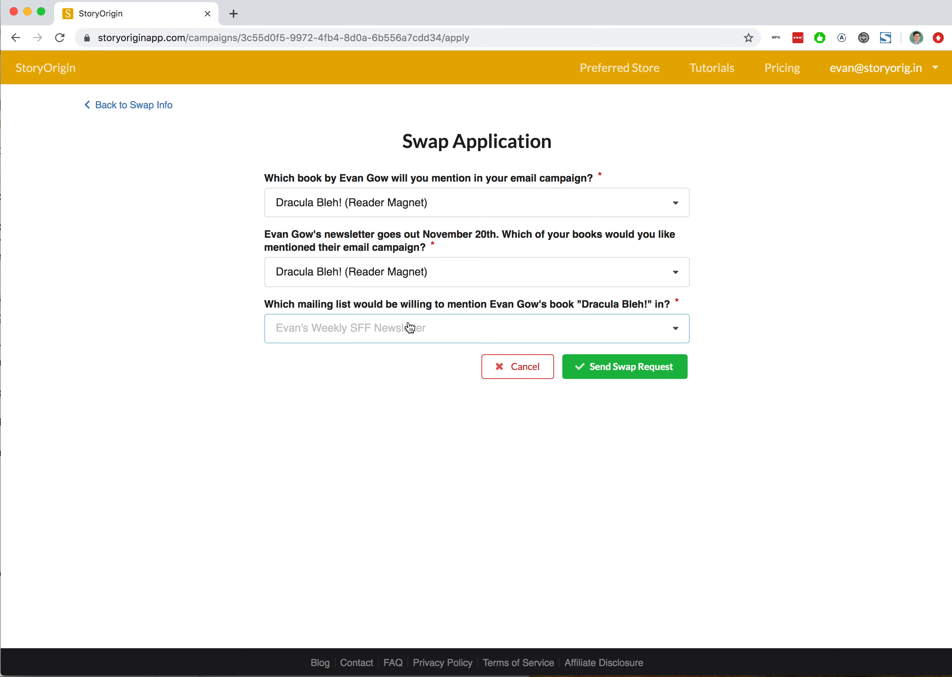
Set Evan's SFF Newsletter as the mailing list and Oct 20th as the campaign send date
left_click(477, 328)
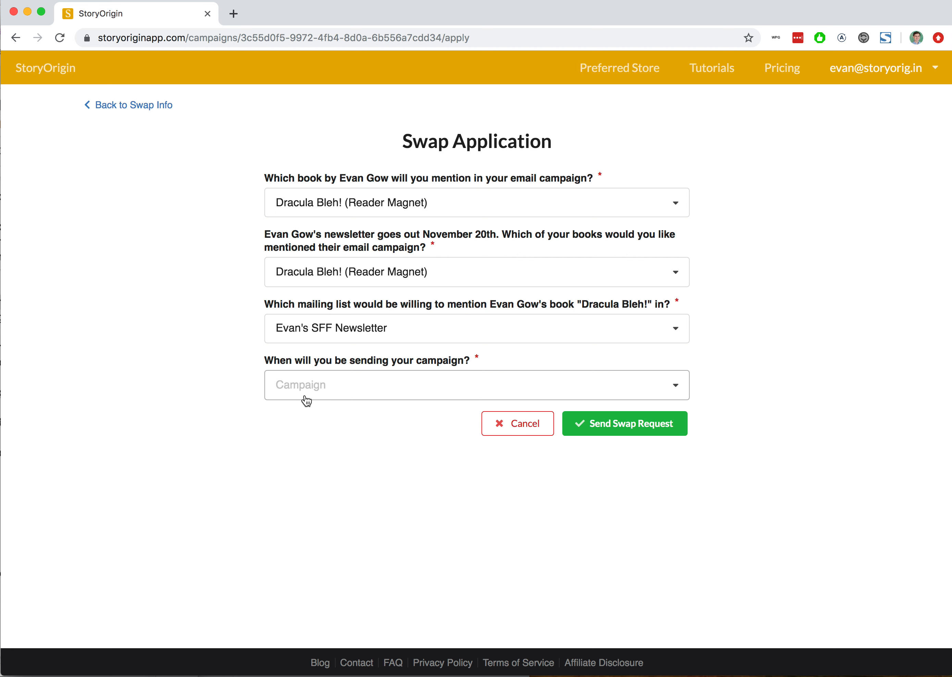
left_click(477, 384)
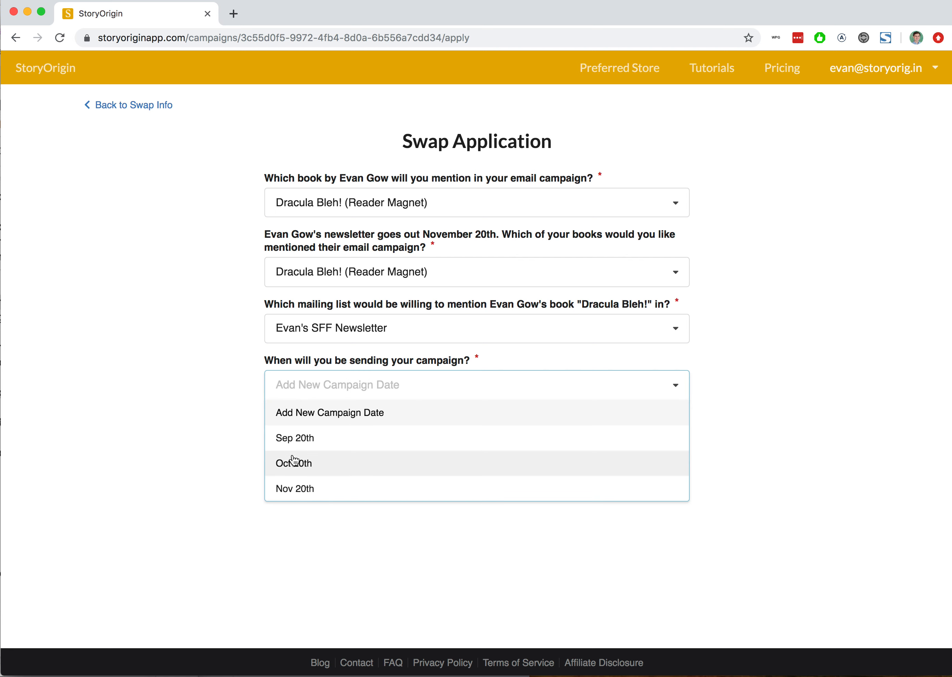
left_click(294, 462)
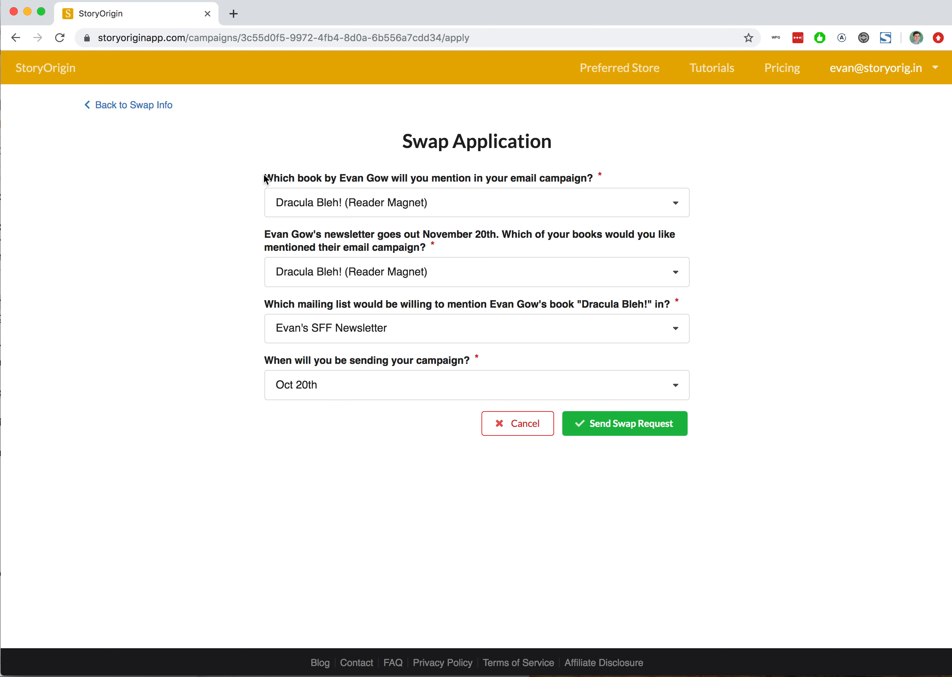
left_click_drag(263, 179, 409, 178)
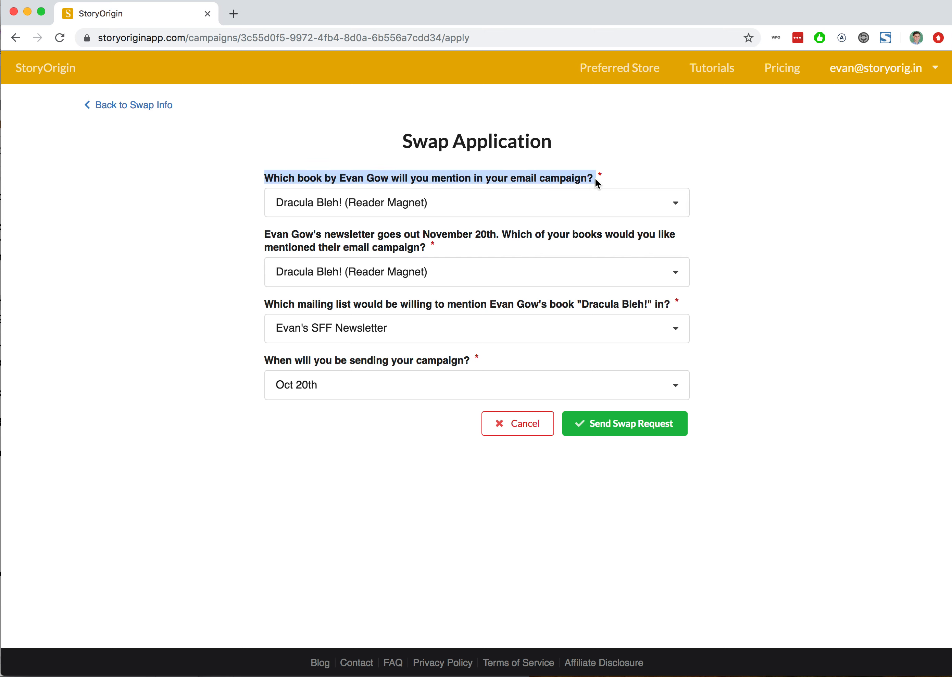
mouse_move(315, 195)
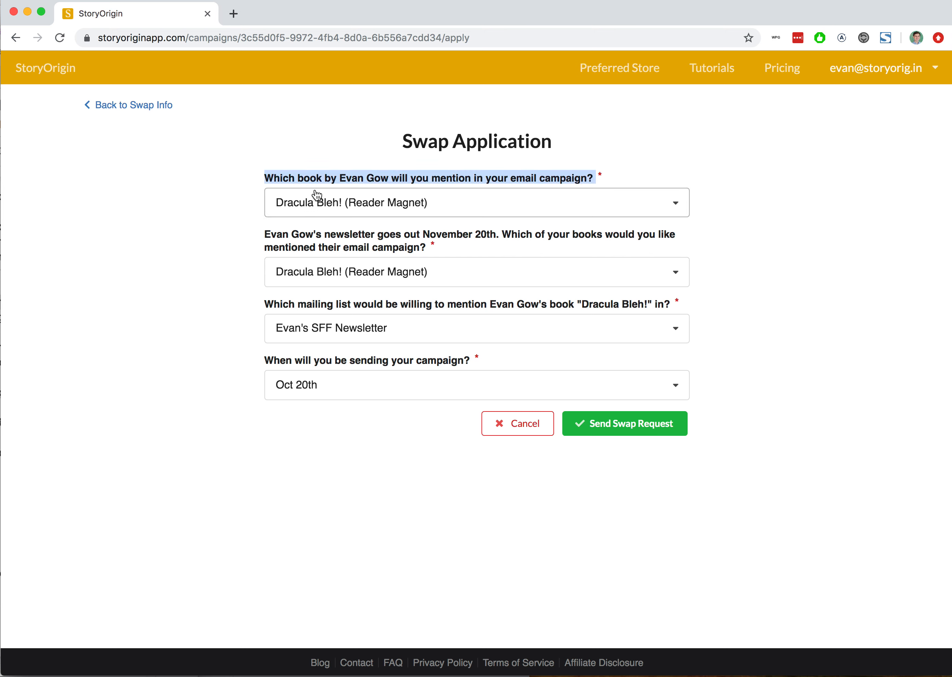
mouse_move(321, 205)
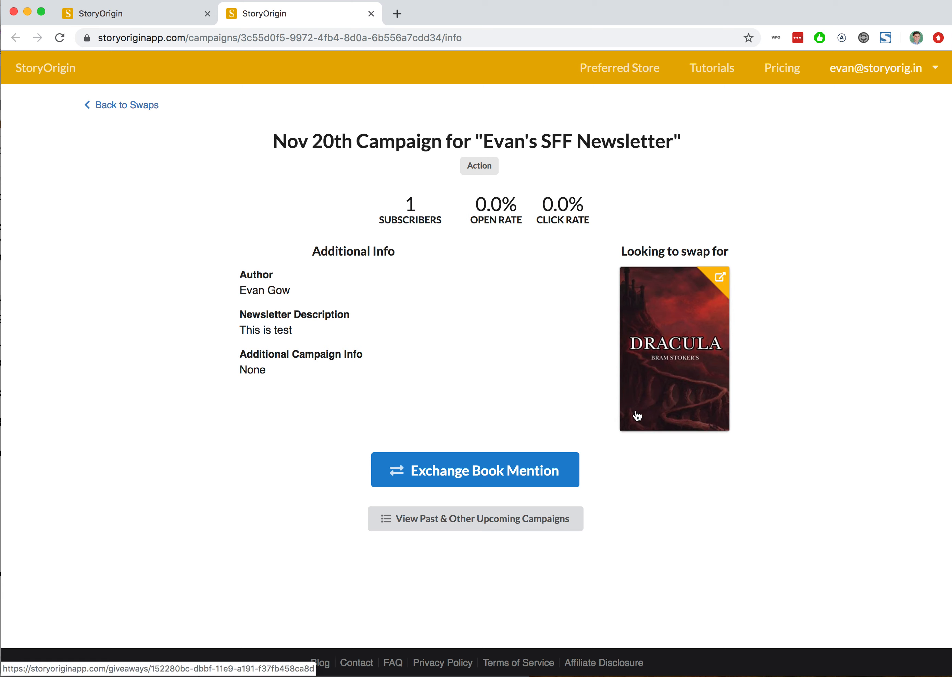
left_click(476, 469)
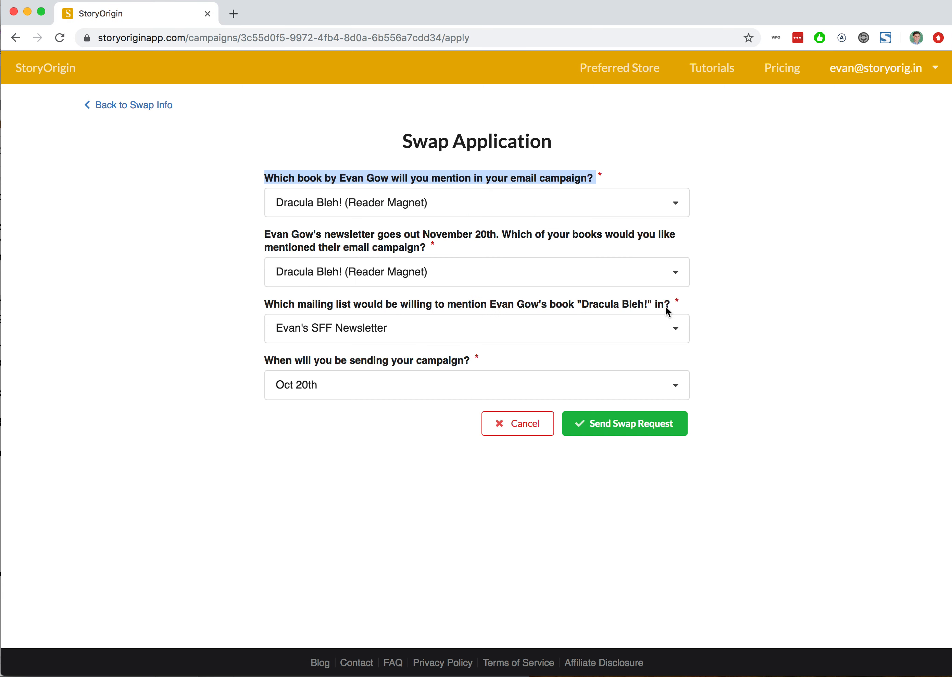
left_click(476, 202)
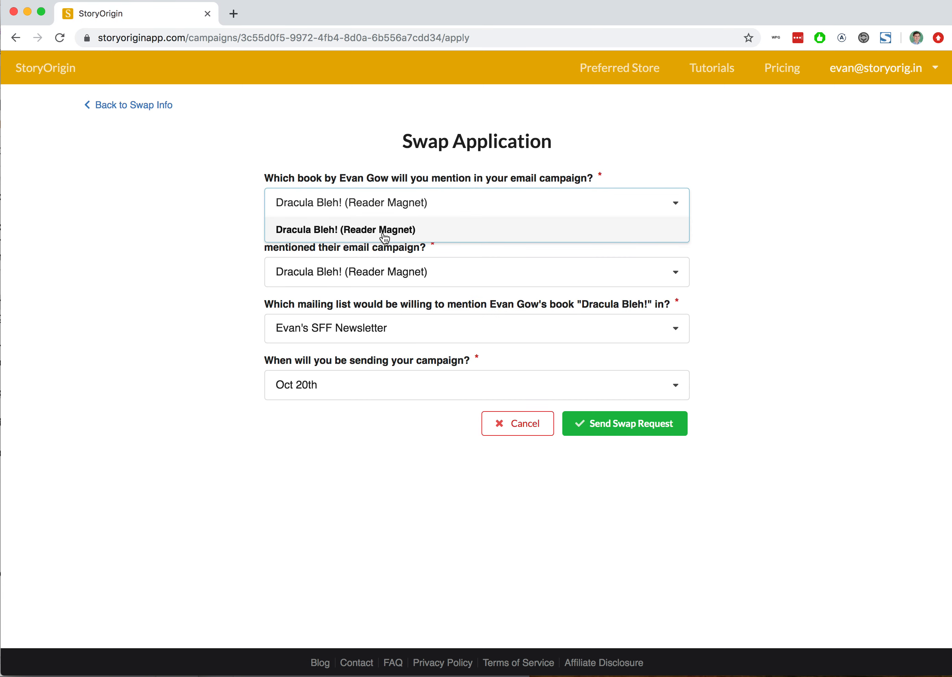
left_click(345, 230)
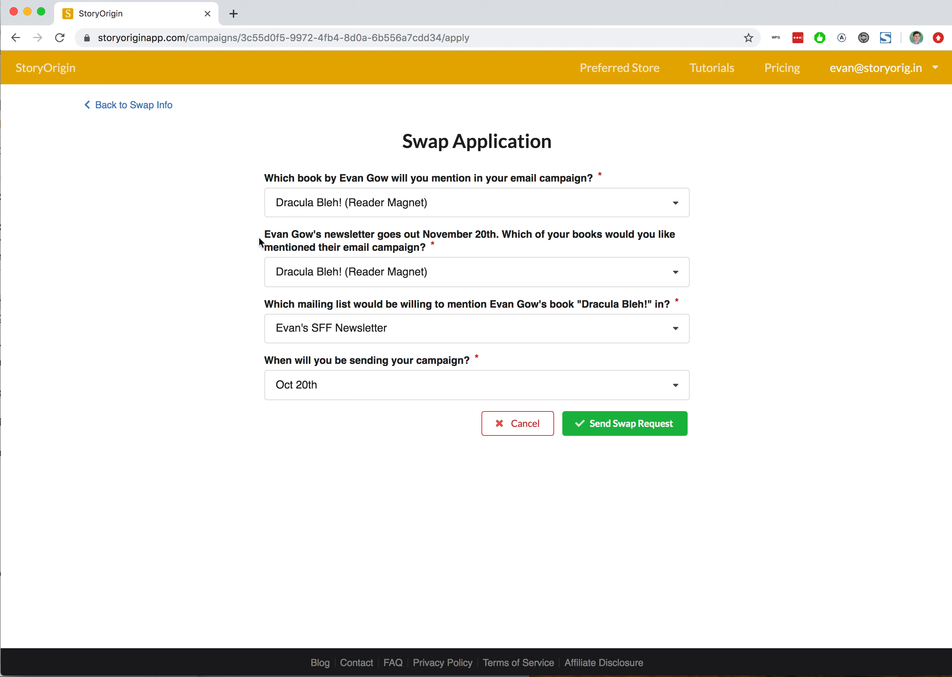
mouse_move(457, 235)
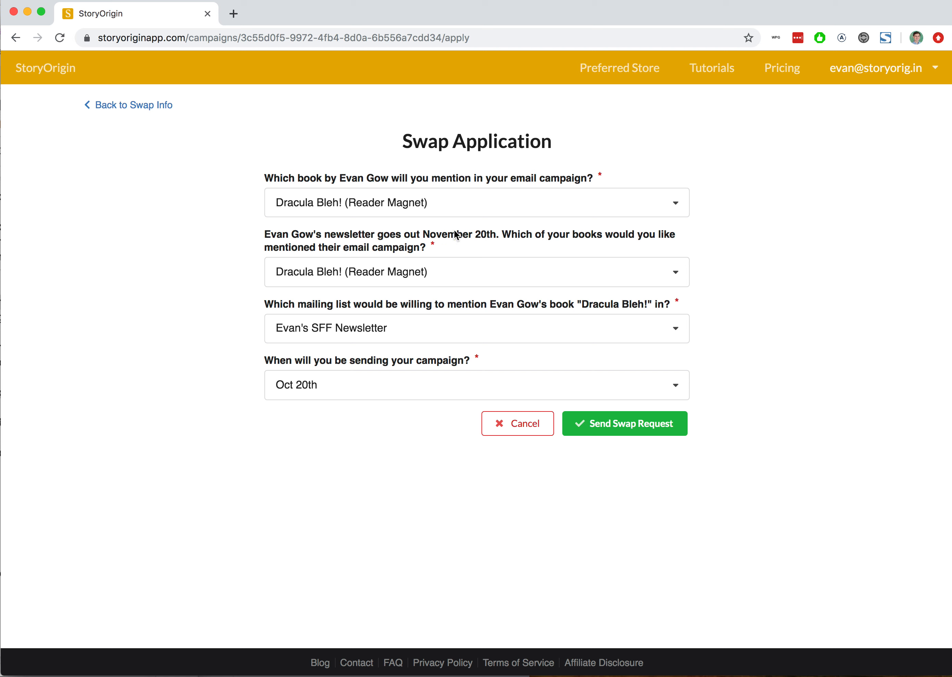
mouse_move(666, 241)
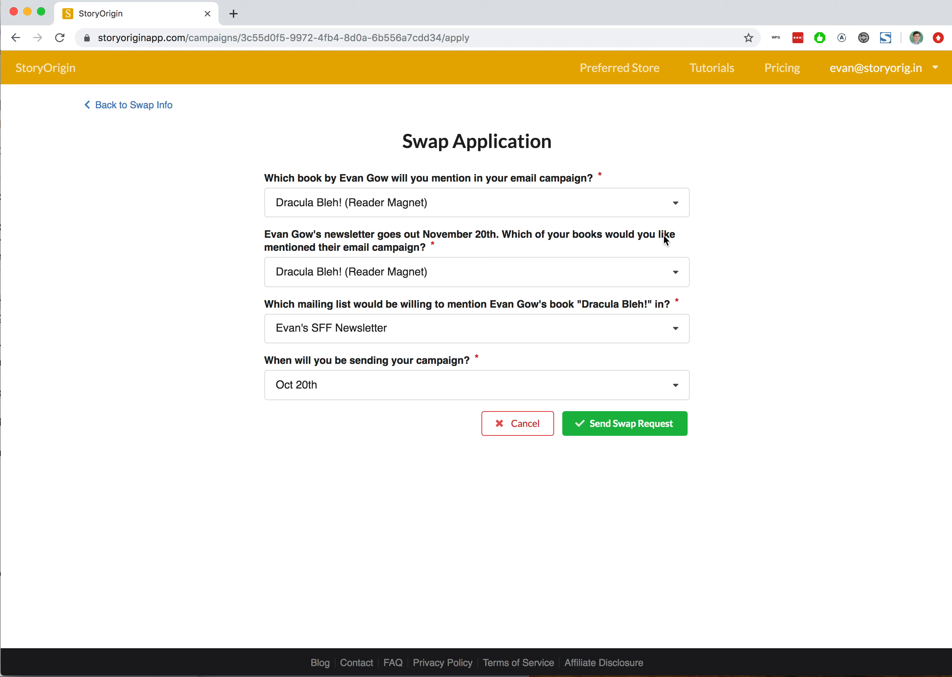
mouse_move(379, 266)
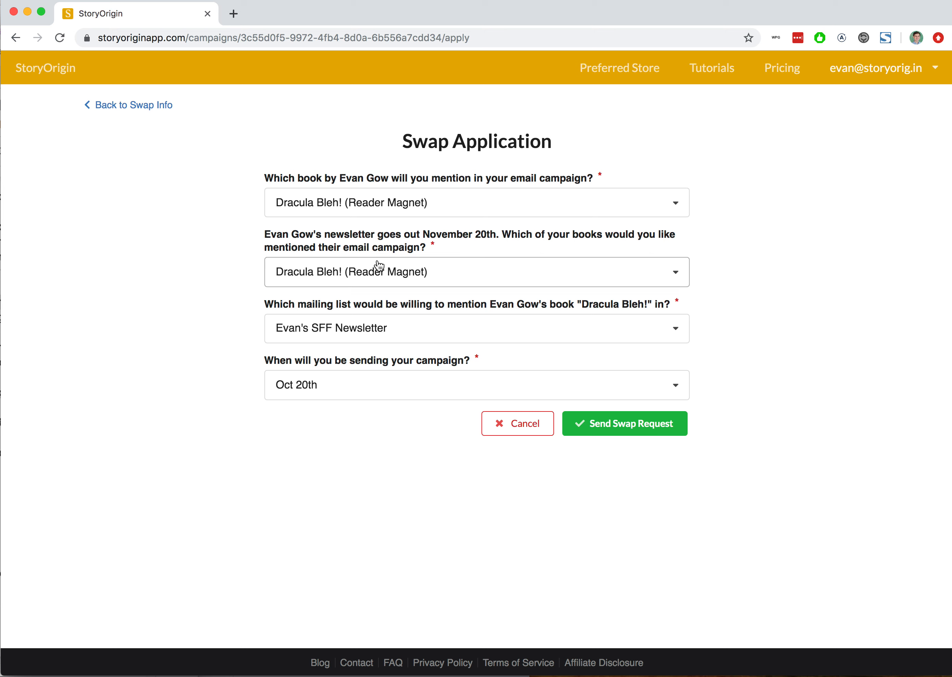
left_click(476, 272)
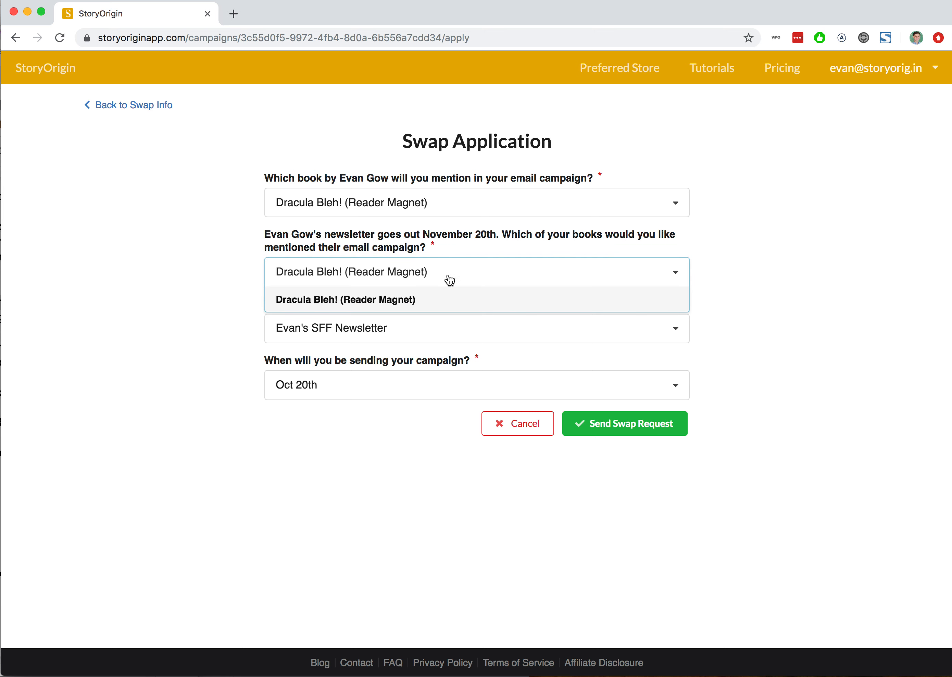
mouse_move(384, 302)
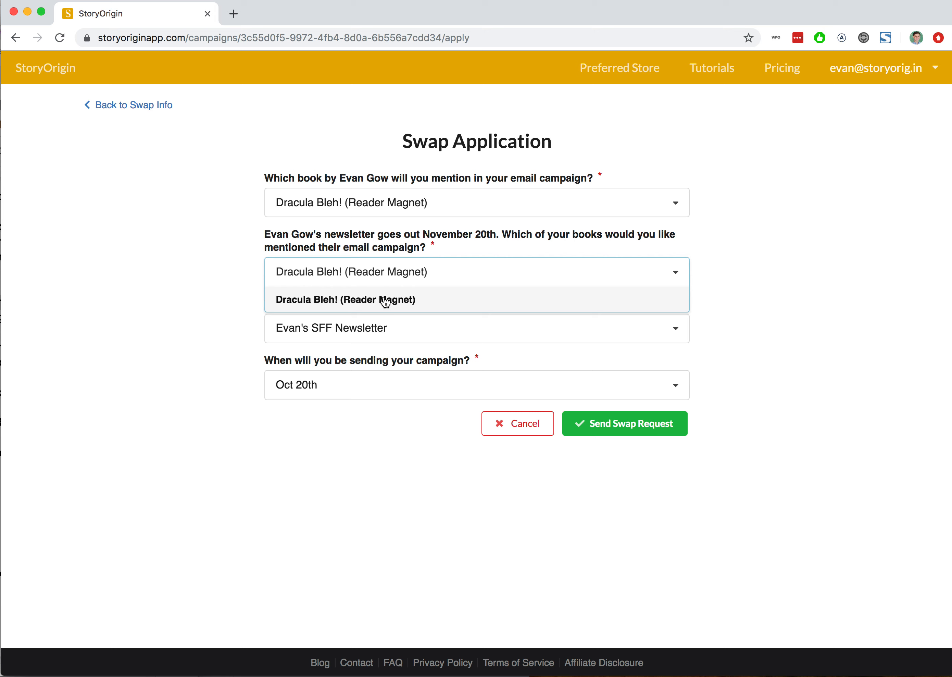
mouse_move(294, 304)
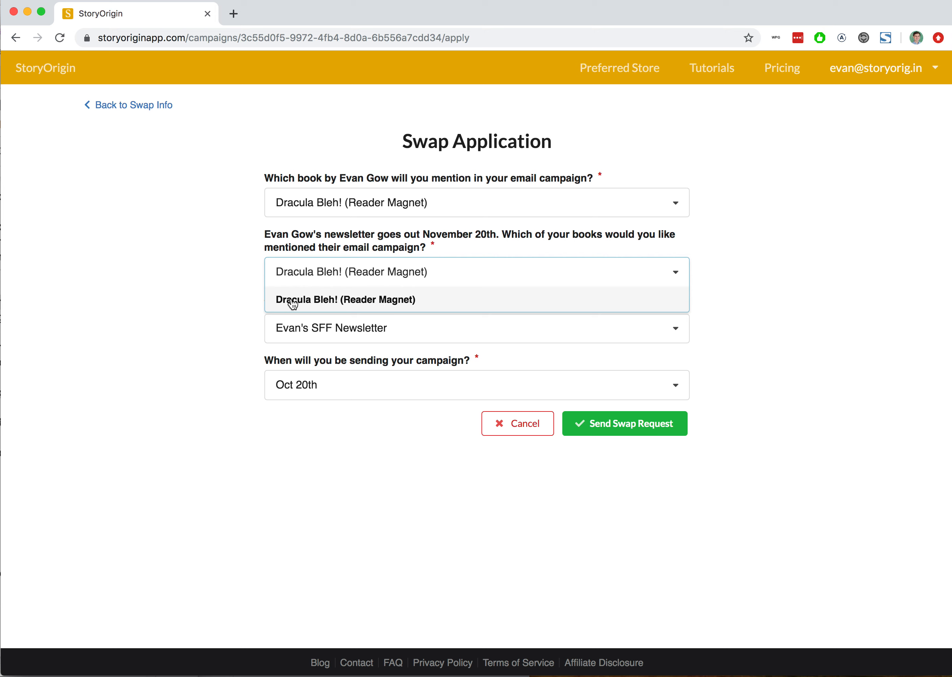
left_click(345, 299)
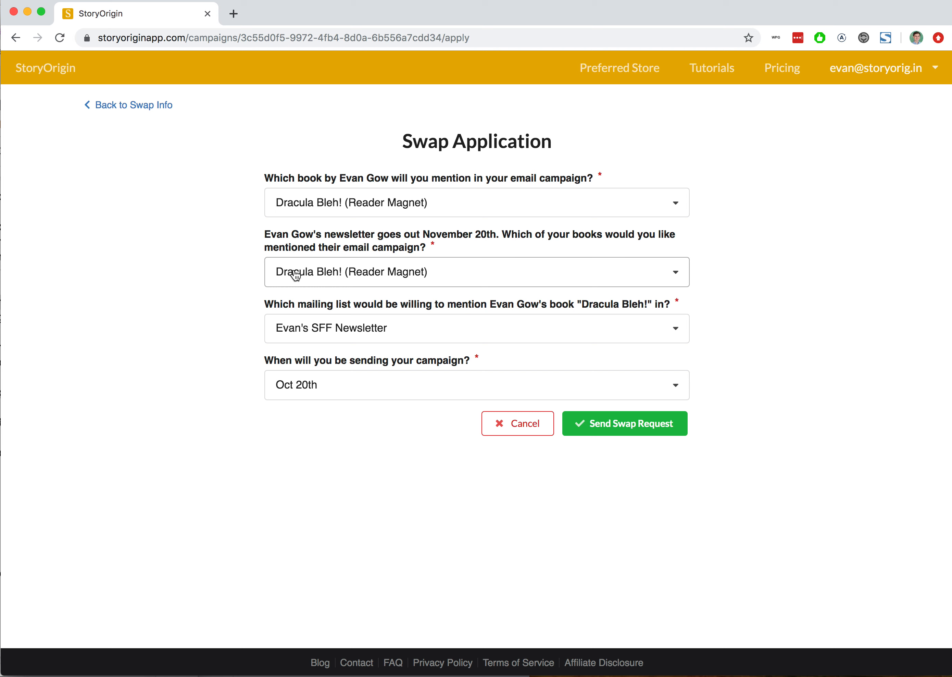
mouse_move(278, 307)
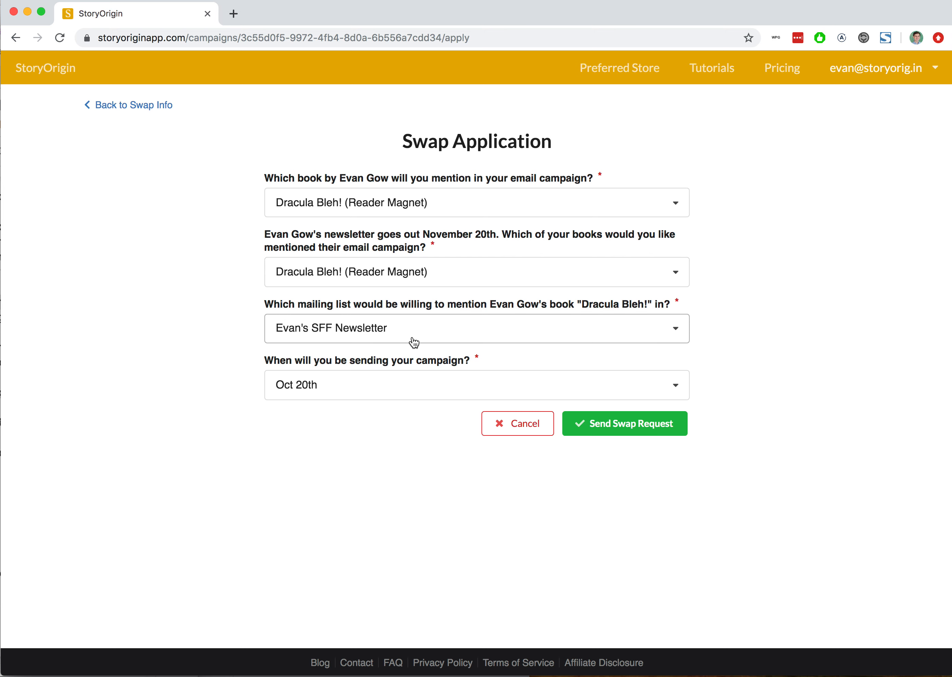
mouse_move(463, 338)
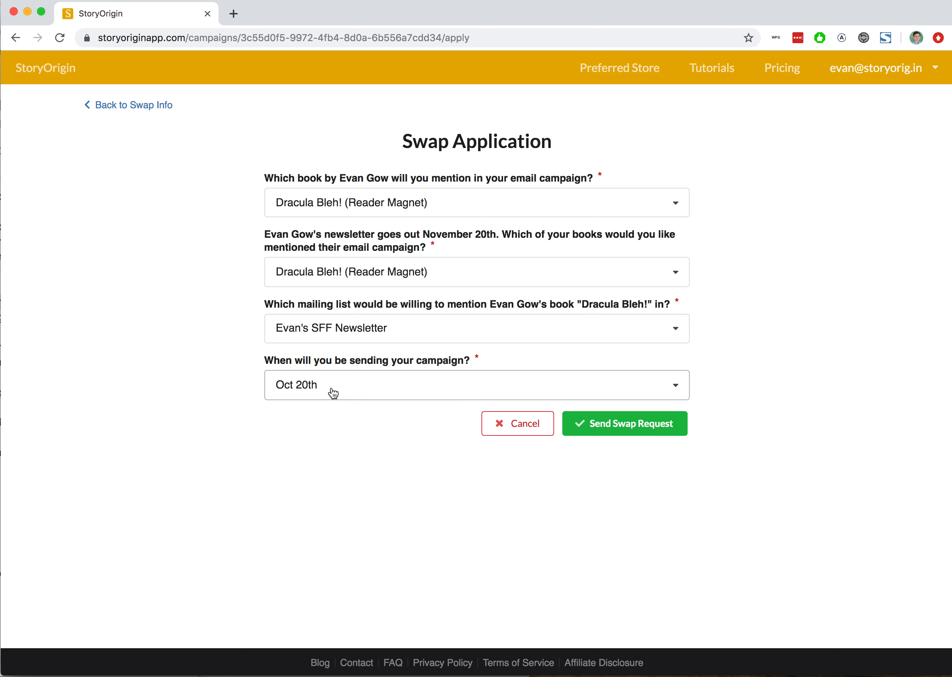
left_click(476, 328)
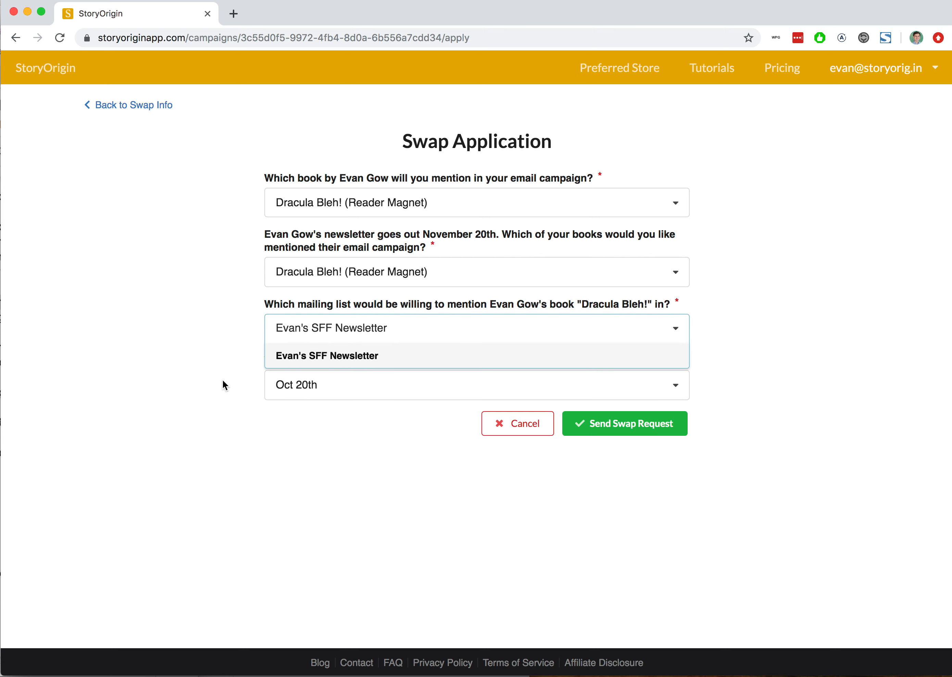
left_click(476, 385)
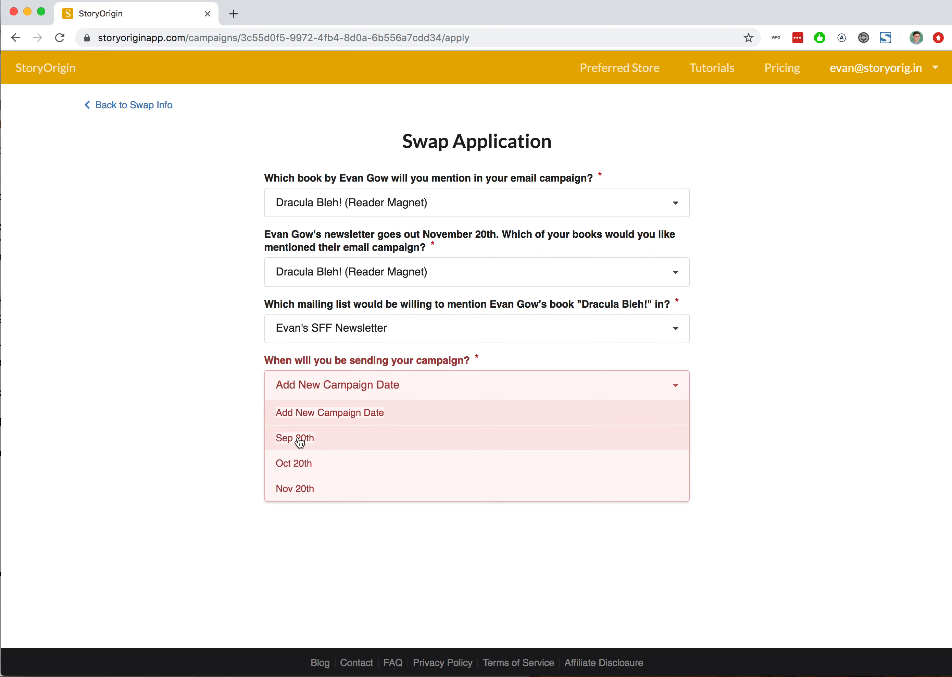
left_click(294, 463)
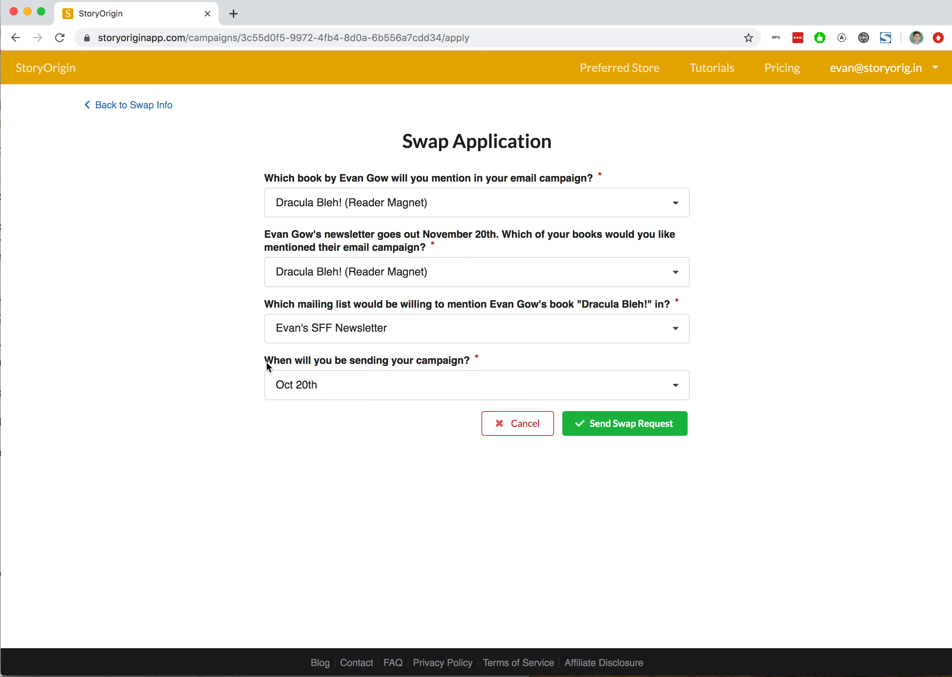
mouse_move(465, 401)
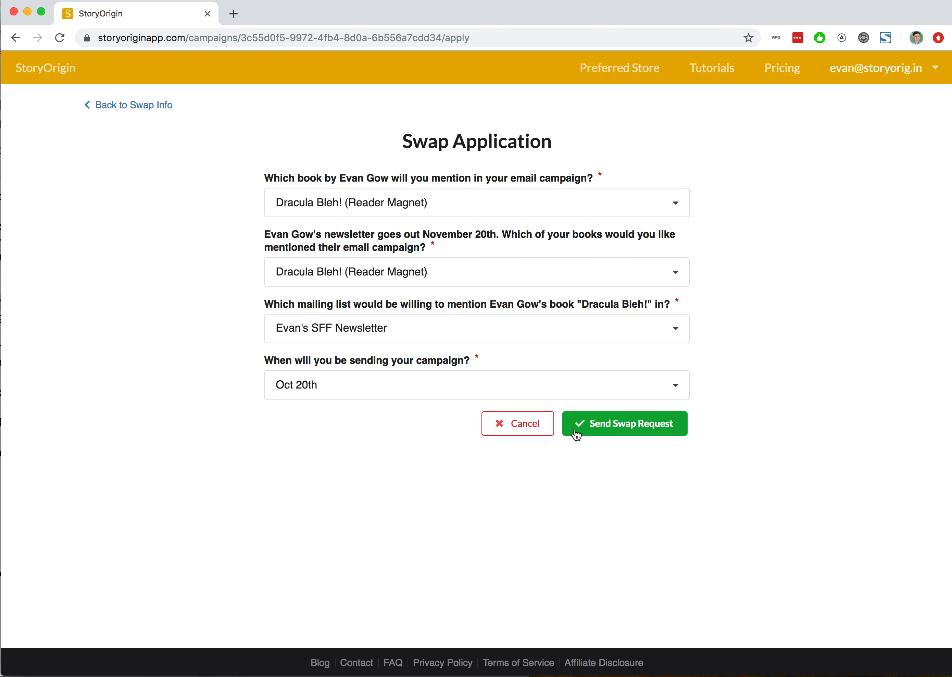
mouse_move(135, 105)
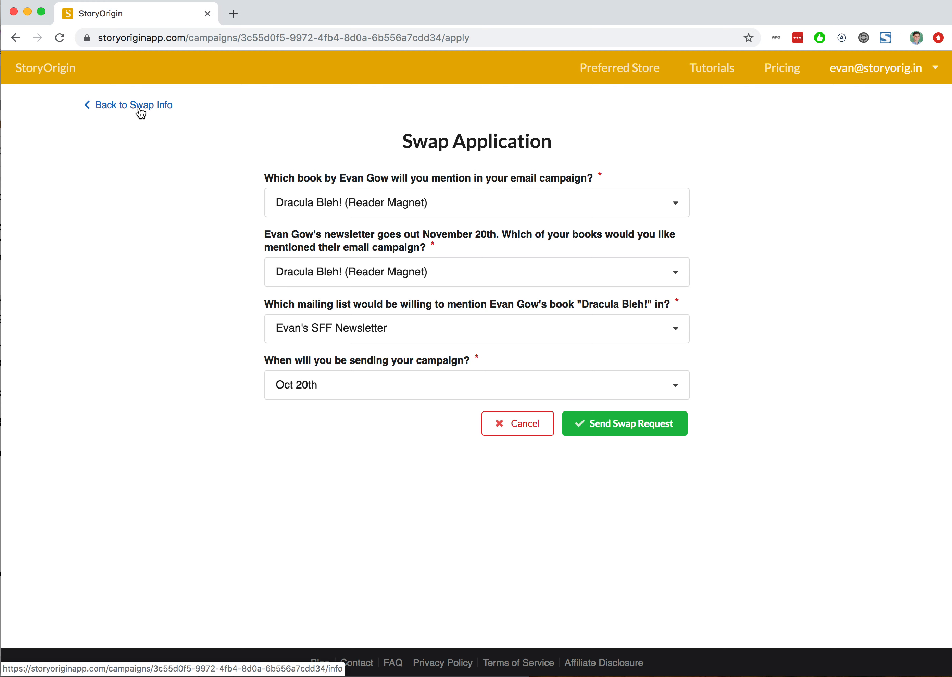
Back out to the dashboard and open the Nov 20th Evan's SFF Newsletter campaign page
left_click(128, 104)
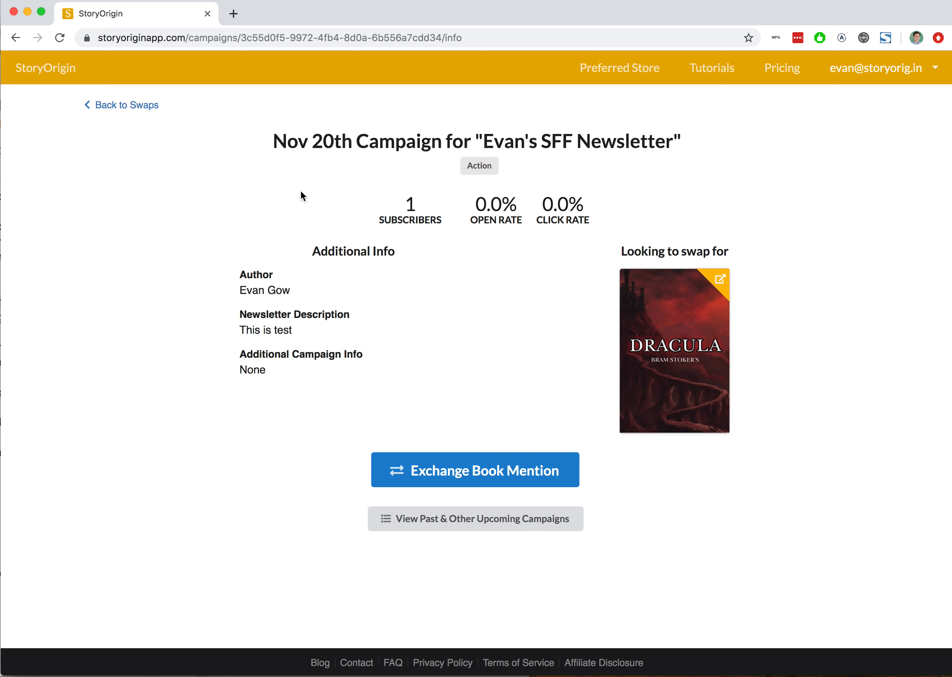
left_click(126, 104)
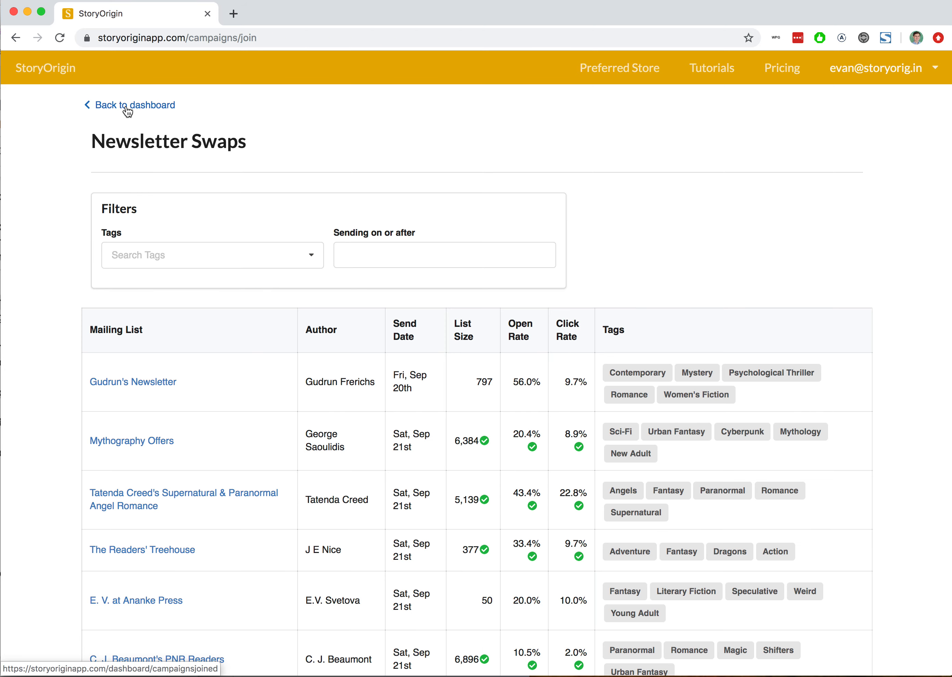
left_click(128, 105)
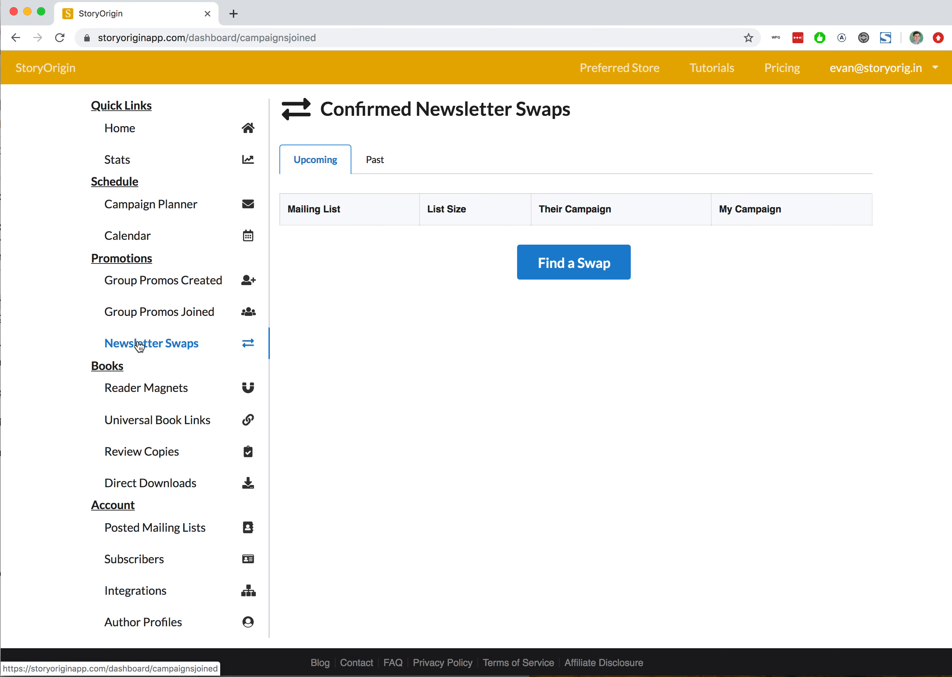
left_click(151, 204)
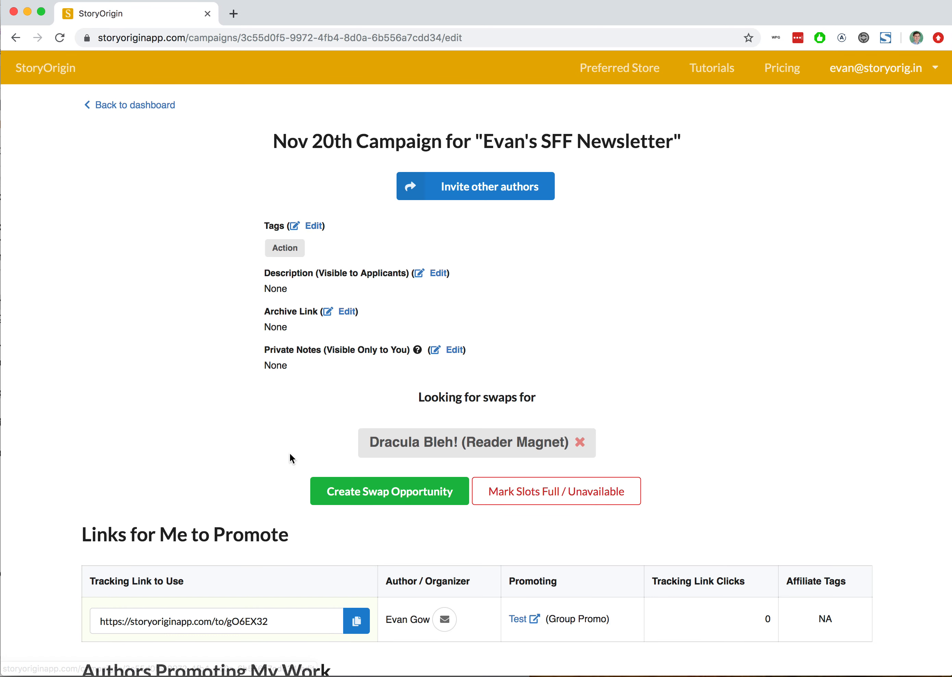
scroll("down", 3)
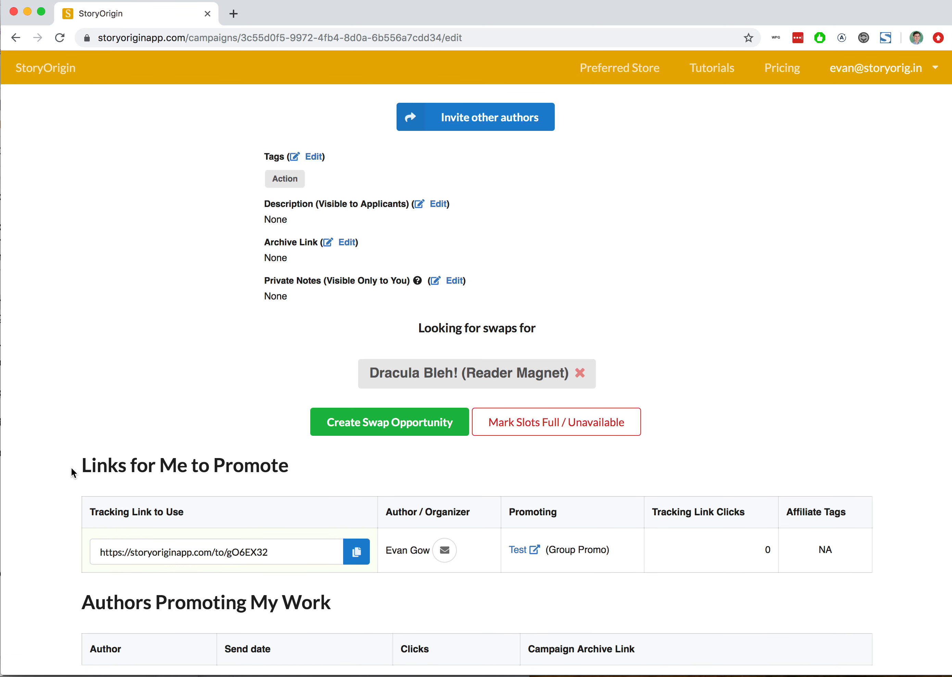
left_click_drag(82, 465, 288, 465)
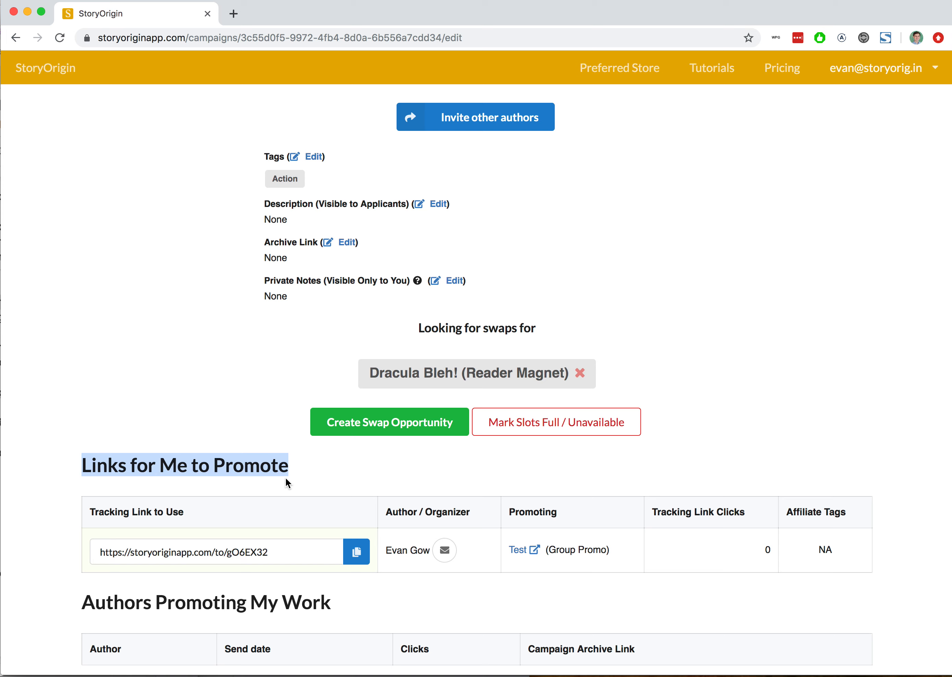
mouse_move(169, 505)
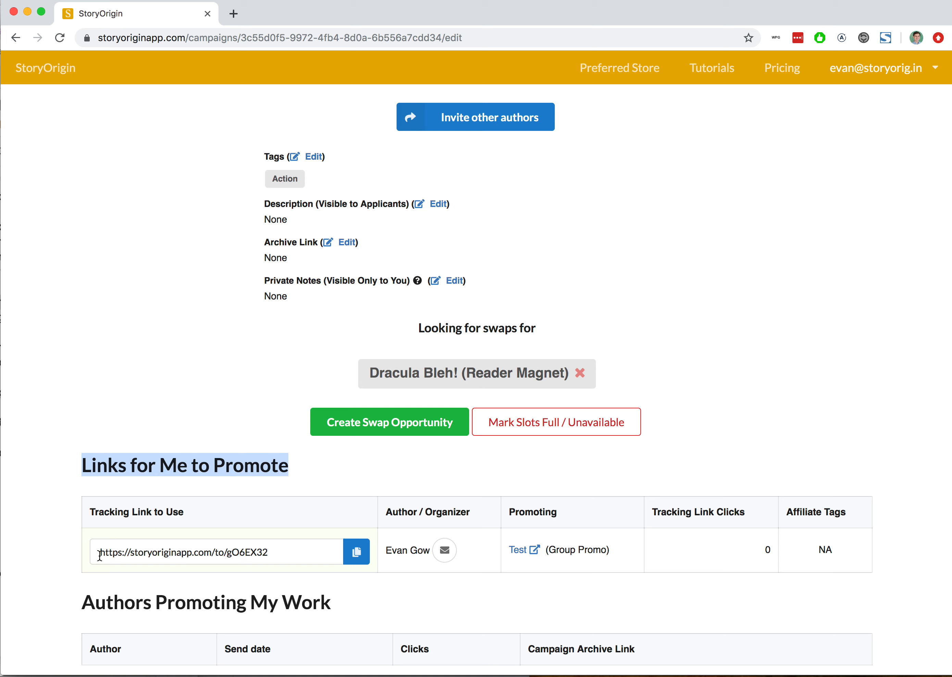
mouse_move(163, 509)
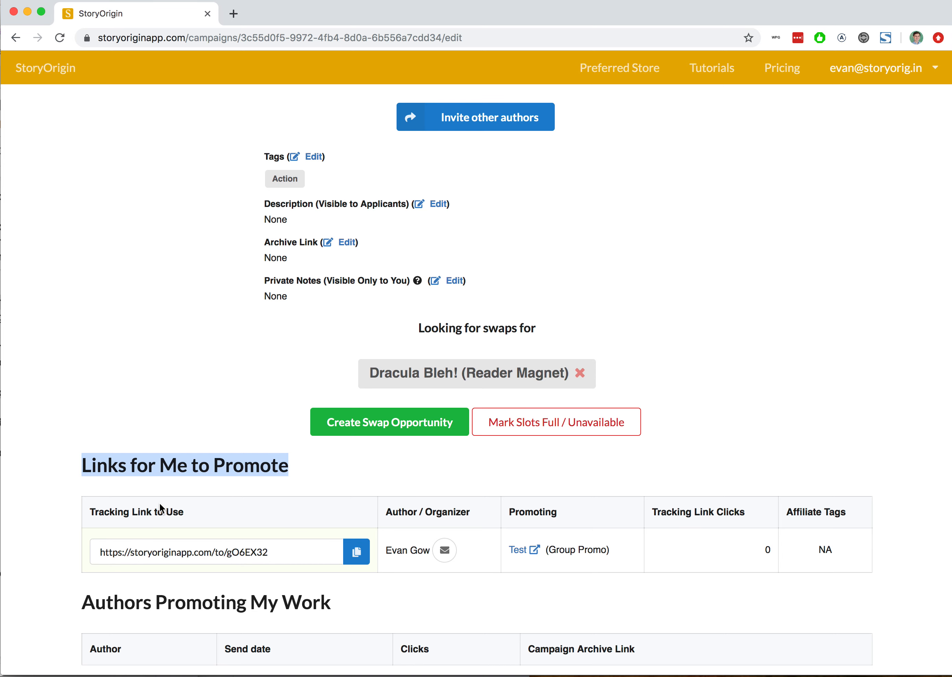
scroll("down", 3)
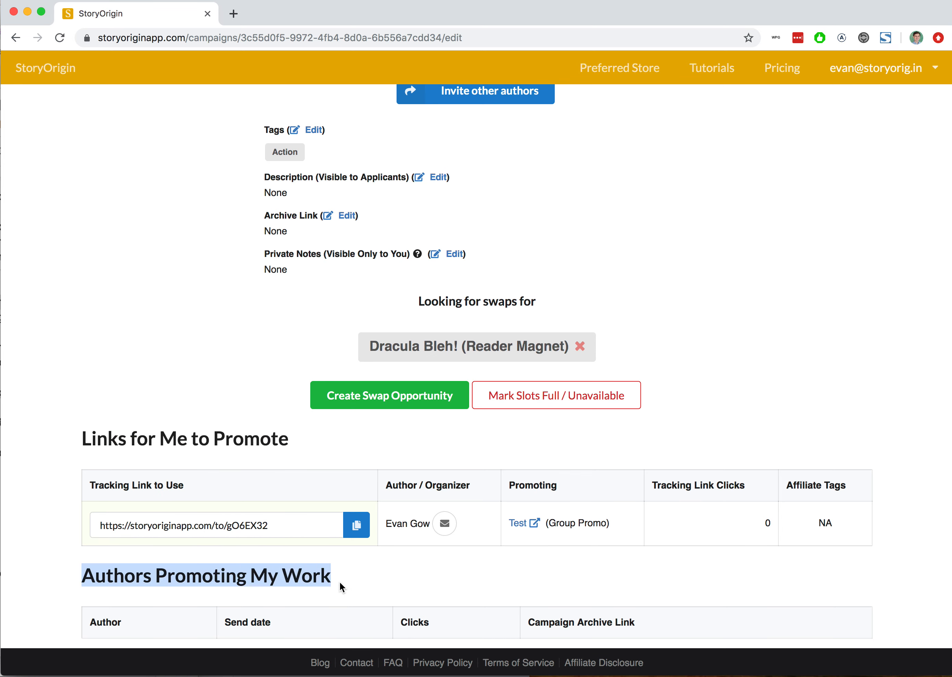
mouse_move(284, 607)
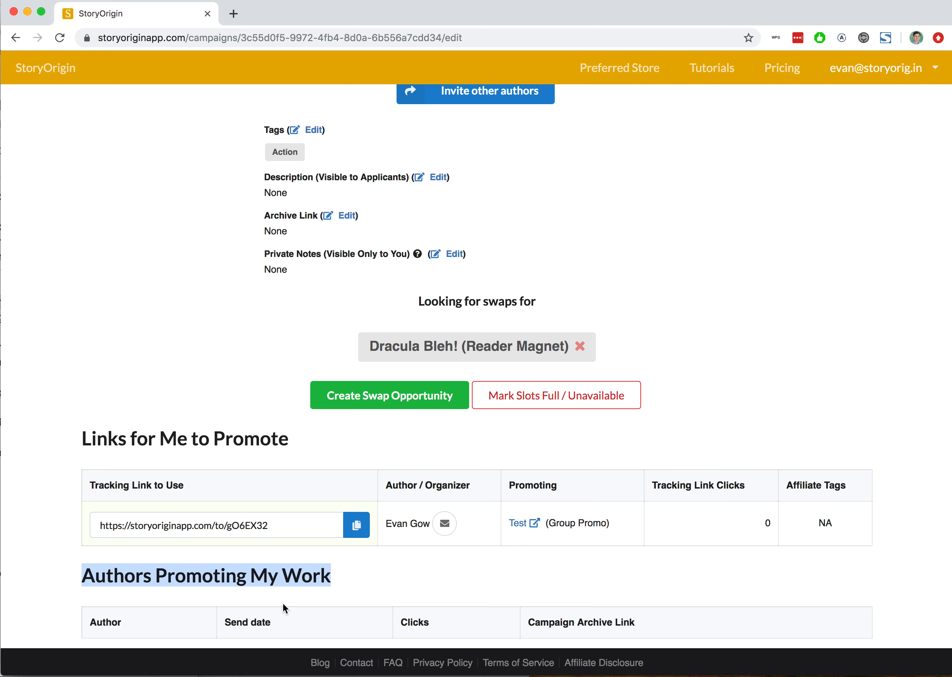
scroll("up", 3)
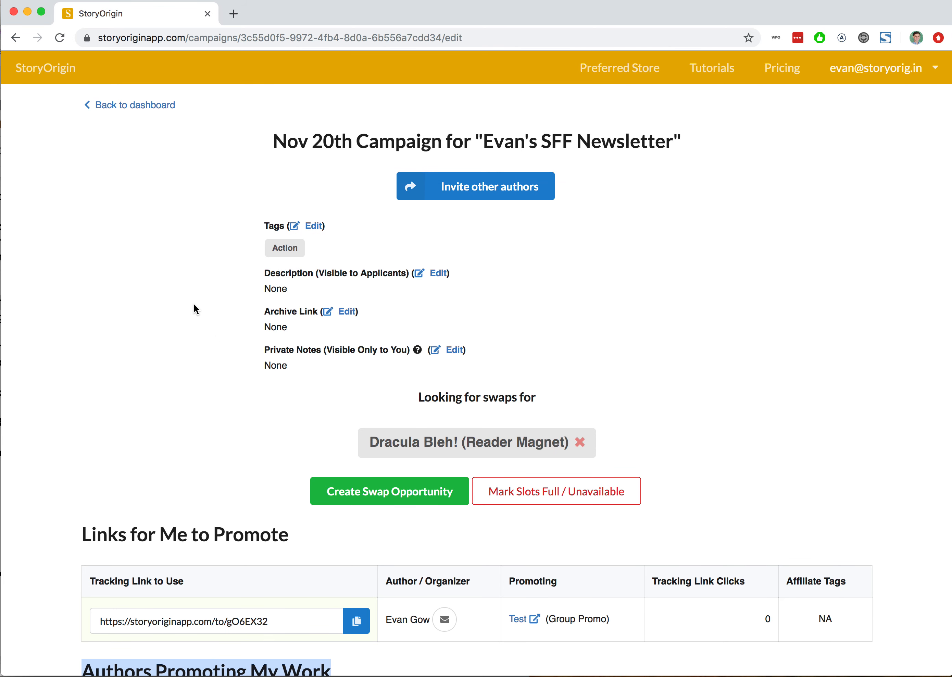
mouse_move(135, 168)
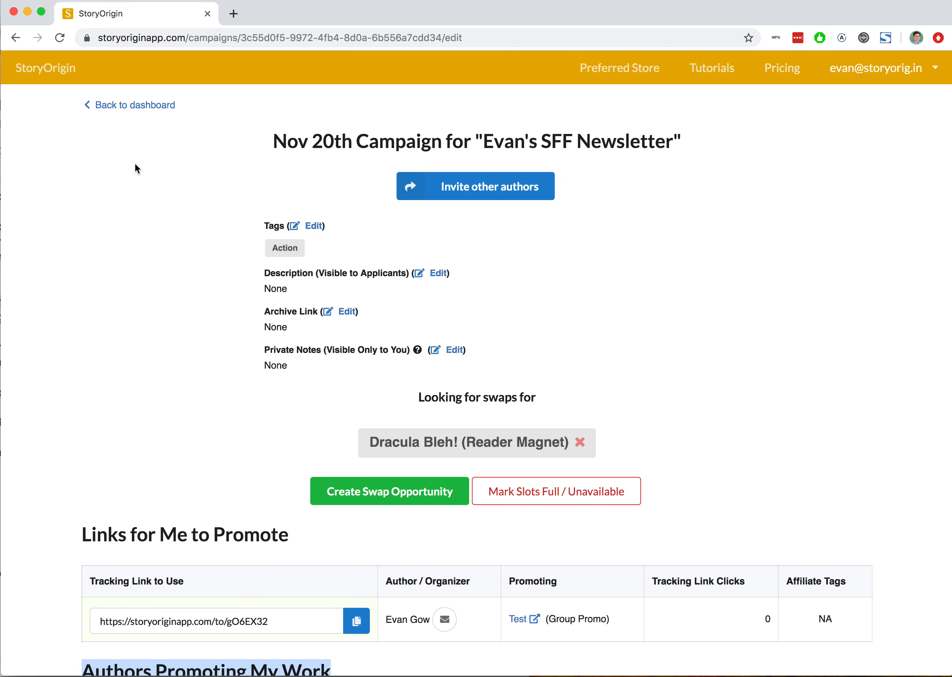
mouse_move(191, 309)
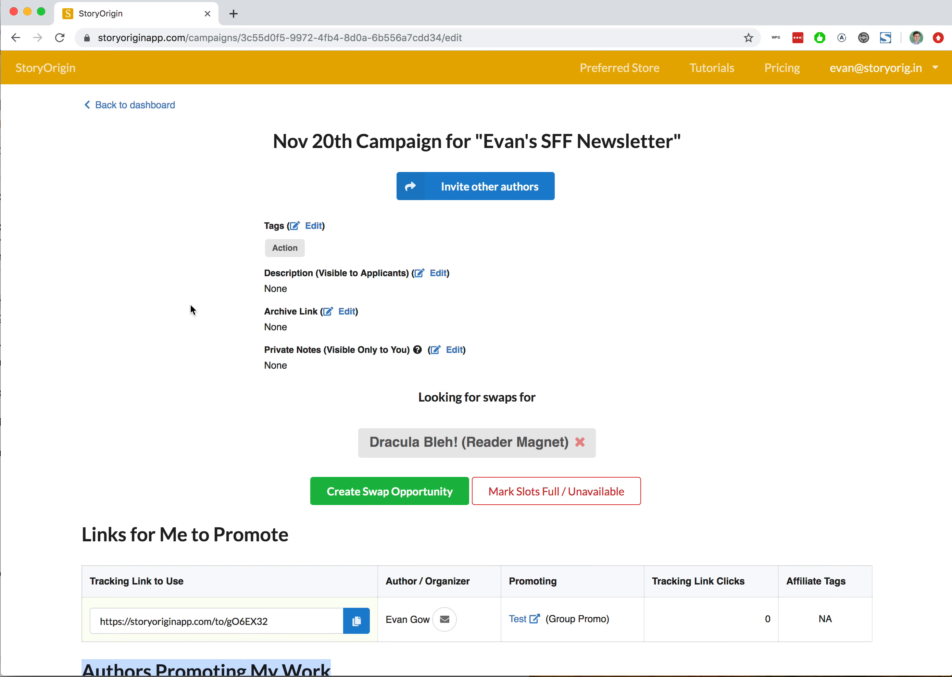
scroll("down", 3)
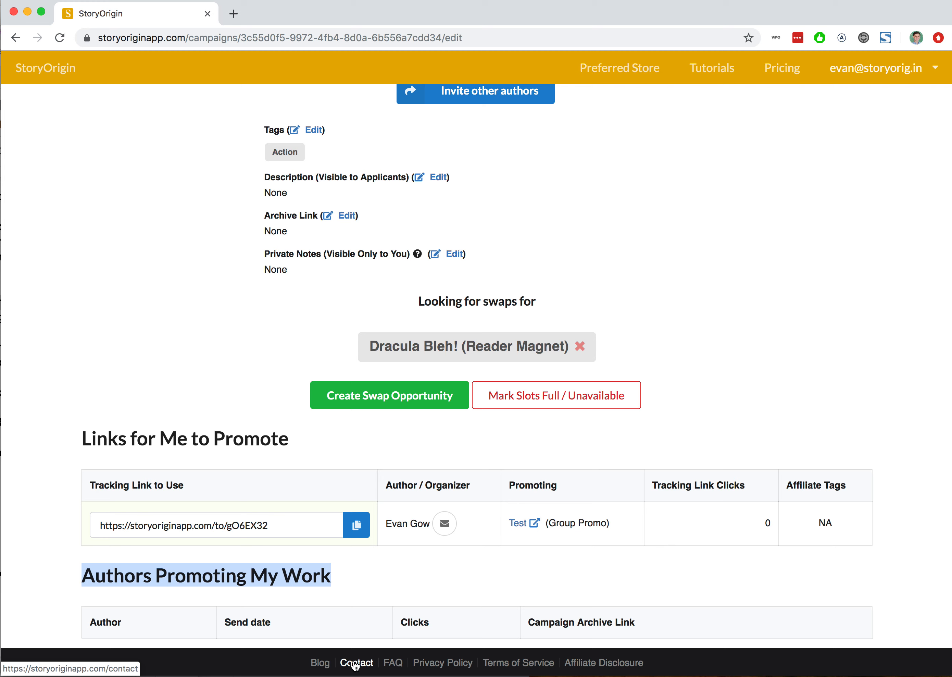
Open the Contact page from the footer
left_click(356, 663)
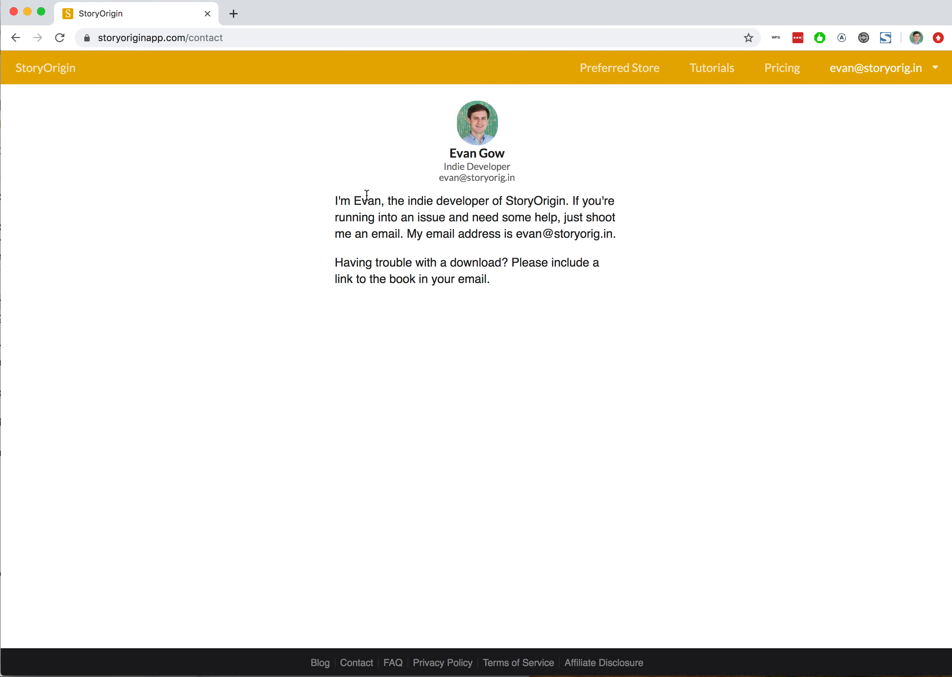
mouse_move(388, 221)
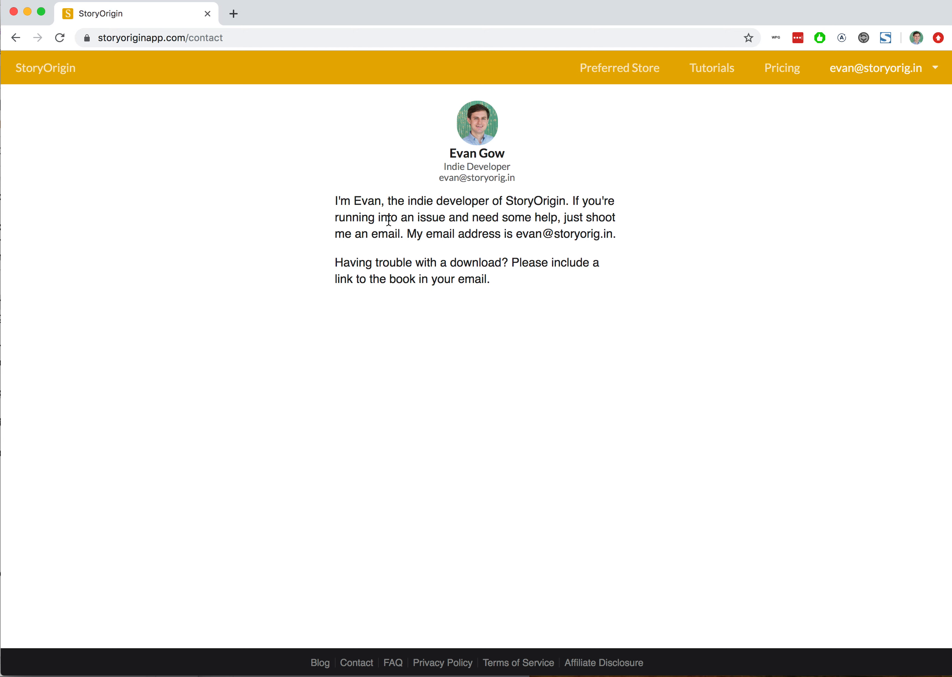